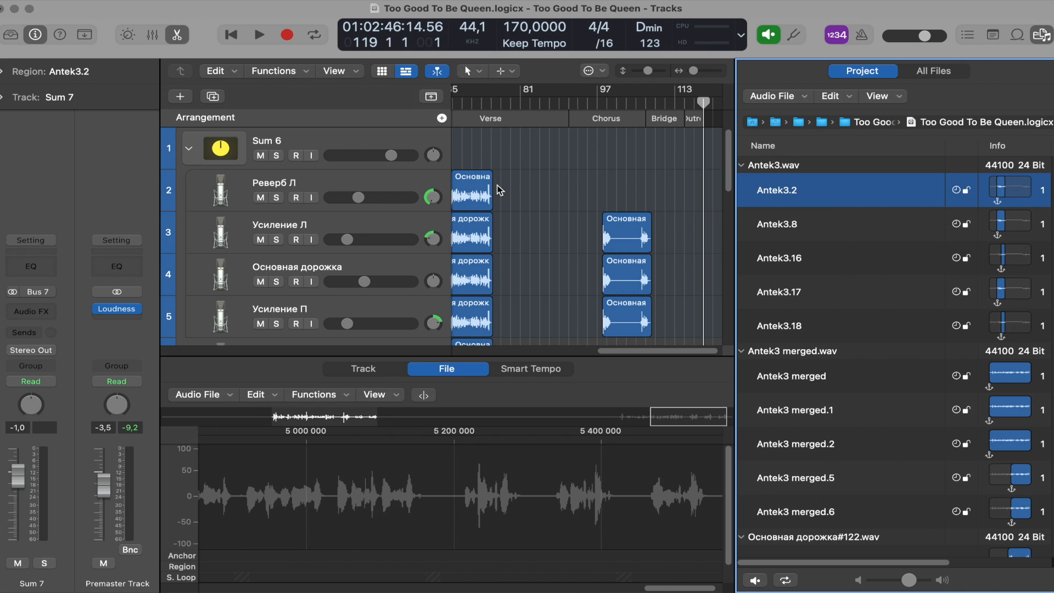
{"action": "mouse_move", "coordinate": [1036, 34]}
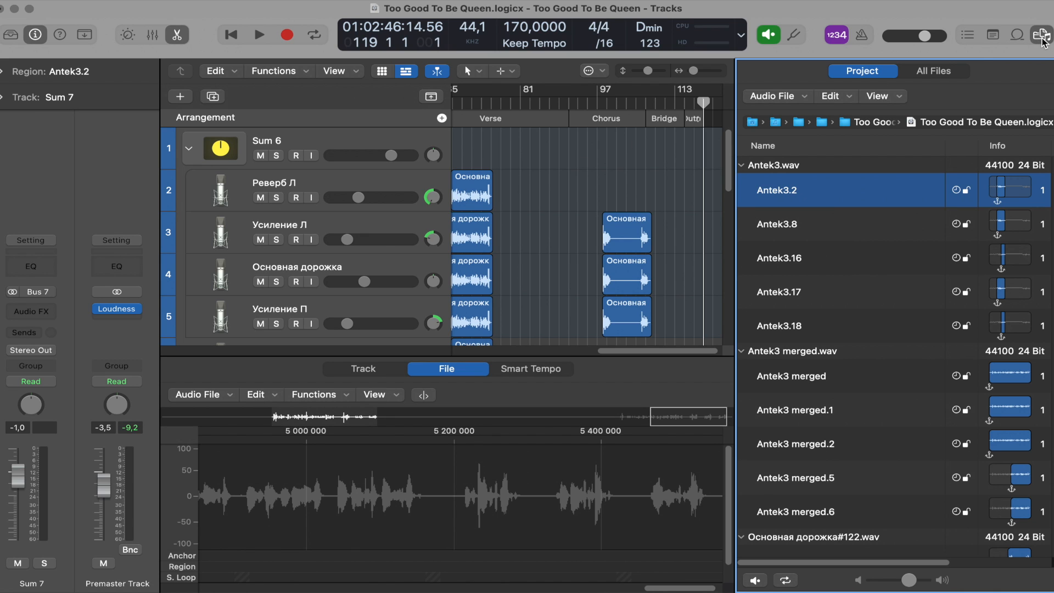
{"action": "mouse_move", "coordinate": [1040, 31]}
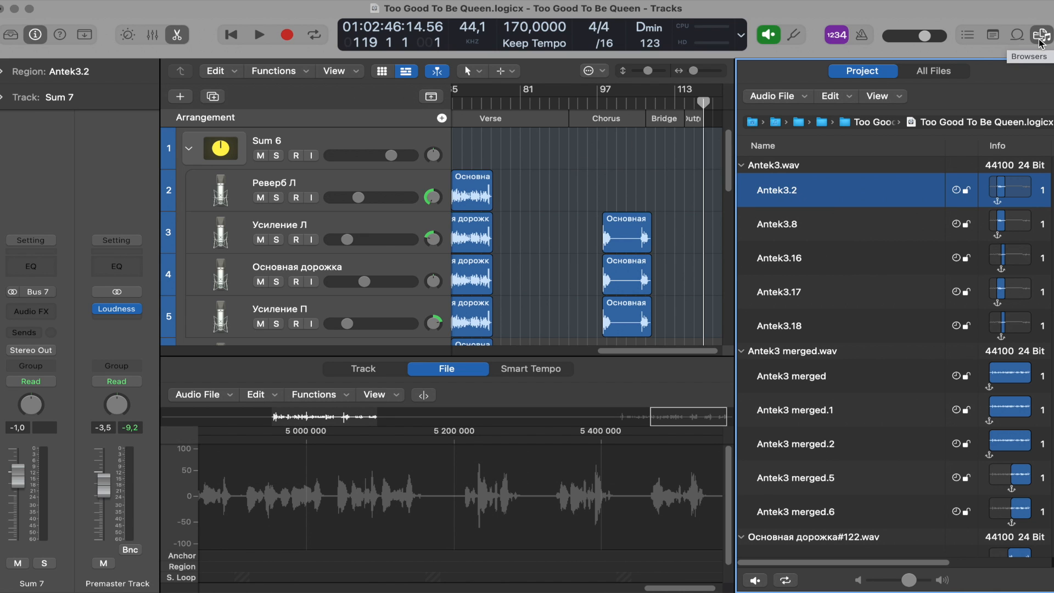
{"action": "mouse_move", "coordinate": [910, 97]}
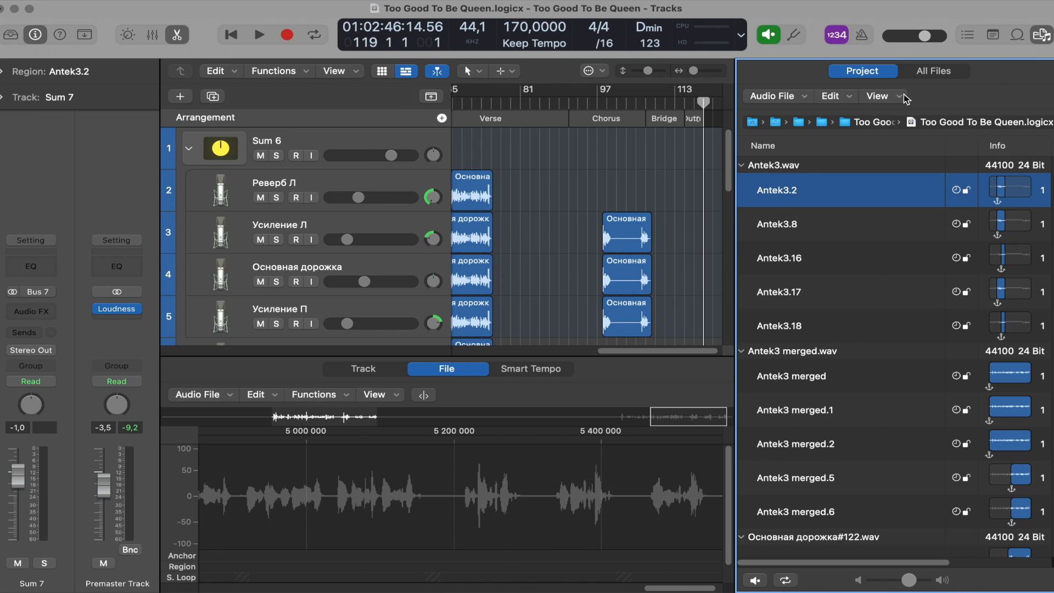
Review the project audio list's display options and scroll through the listed regions
{"action": "left_click", "coordinate": [878, 97]}
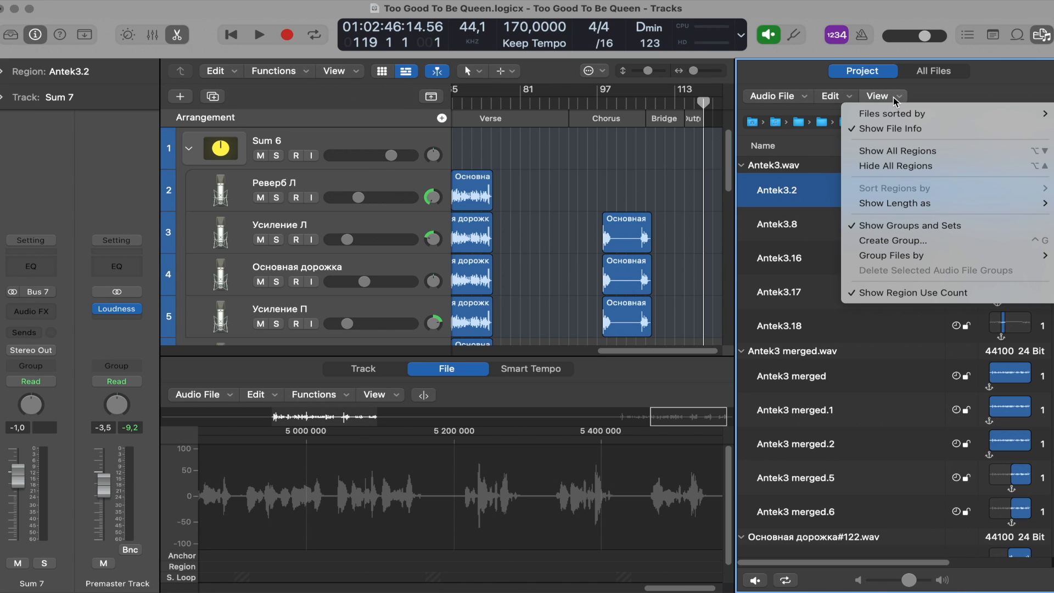
{"action": "mouse_move", "coordinate": [954, 297]}
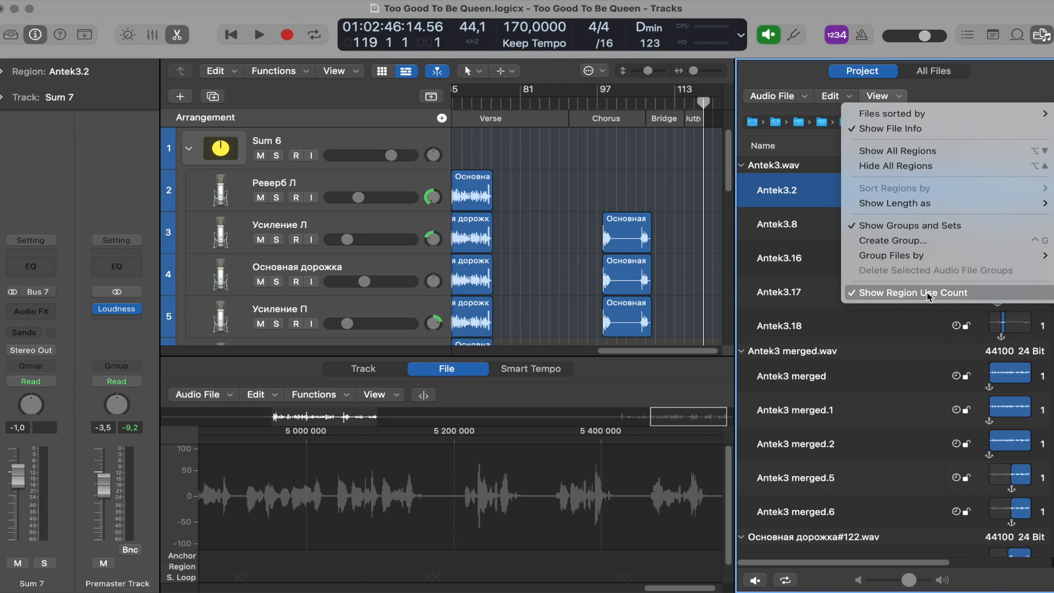
{"action": "mouse_move", "coordinate": [929, 282]}
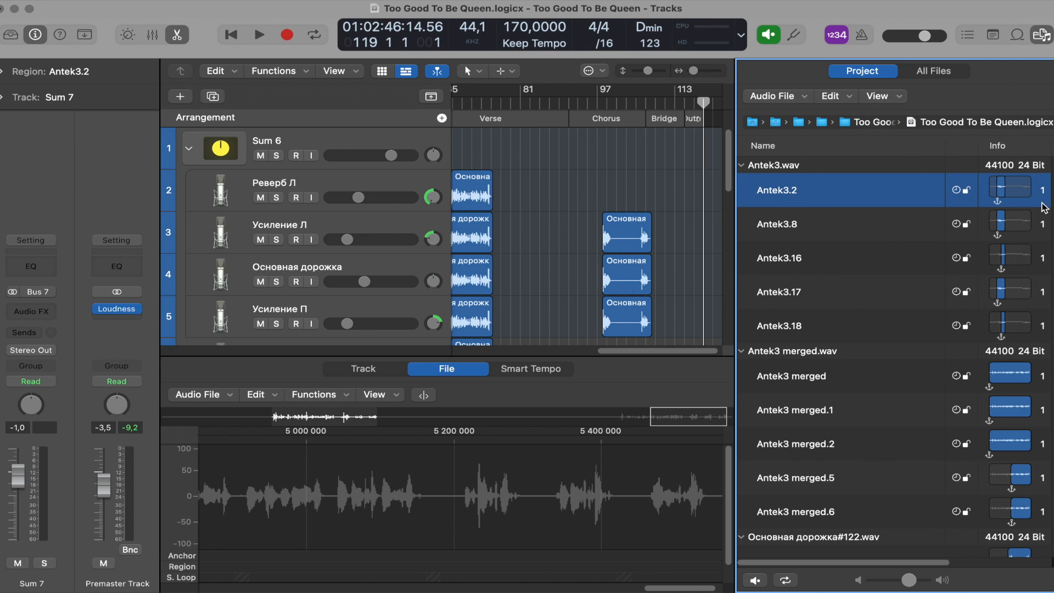
{"action": "mouse_move", "coordinate": [1018, 200]}
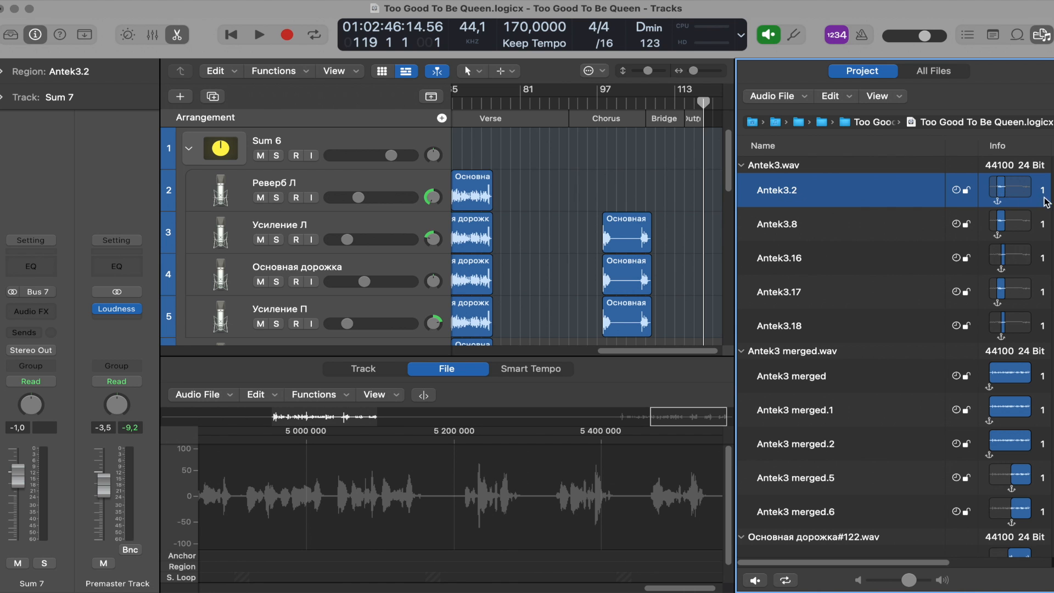
{"action": "scroll", "scroll_direction": "down", "scroll_amount": 3}
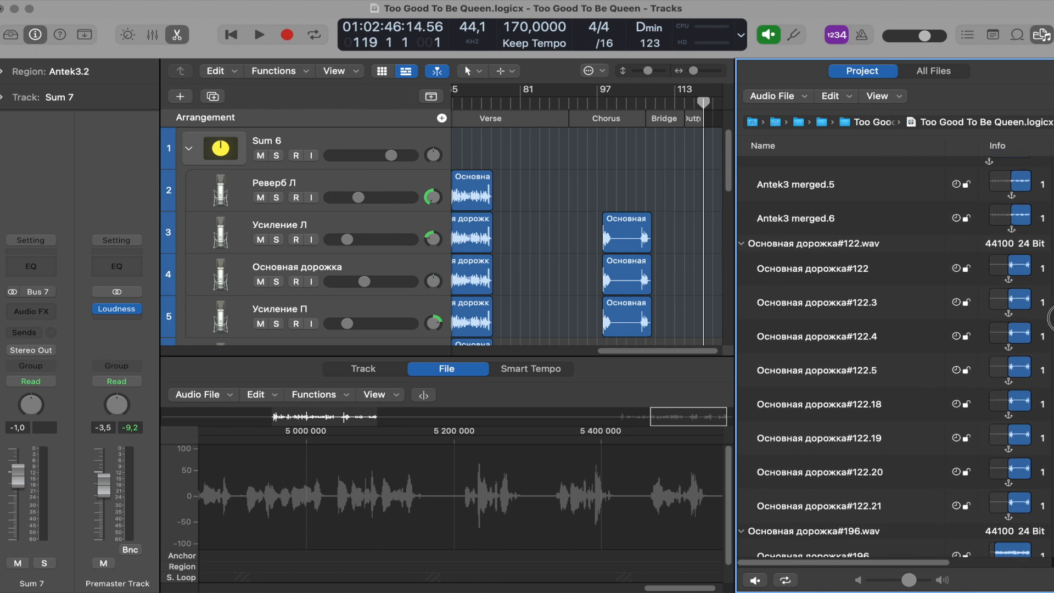
{"action": "scroll", "scroll_direction": "down", "scroll_amount": 3}
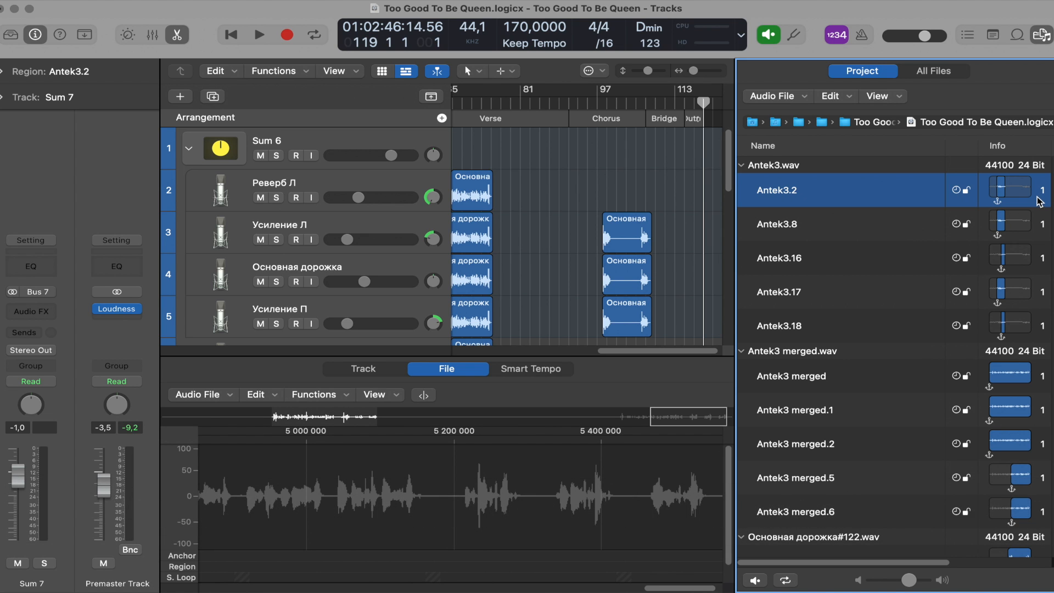
{"action": "scroll", "scroll_direction": "down", "scroll_amount": 3}
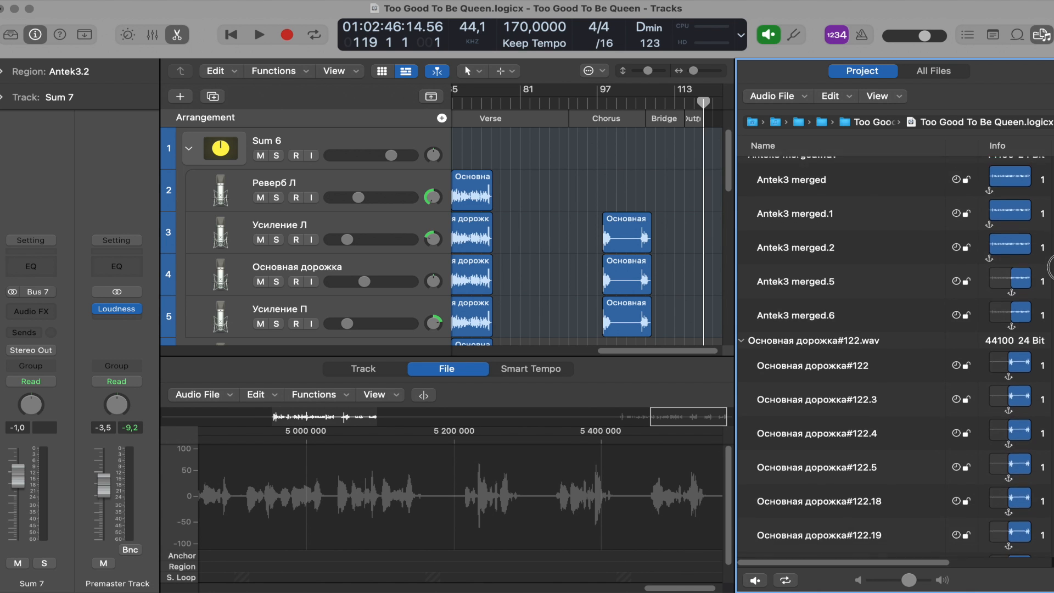
{"action": "scroll", "scroll_direction": "down", "scroll_amount": 3}
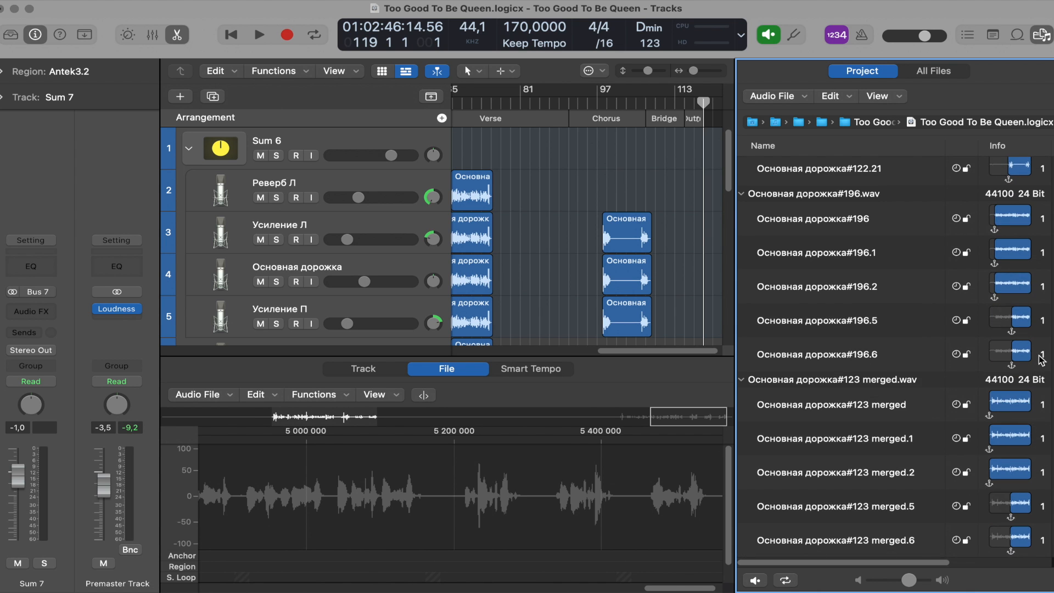
{"action": "mouse_move", "coordinate": [1038, 359]}
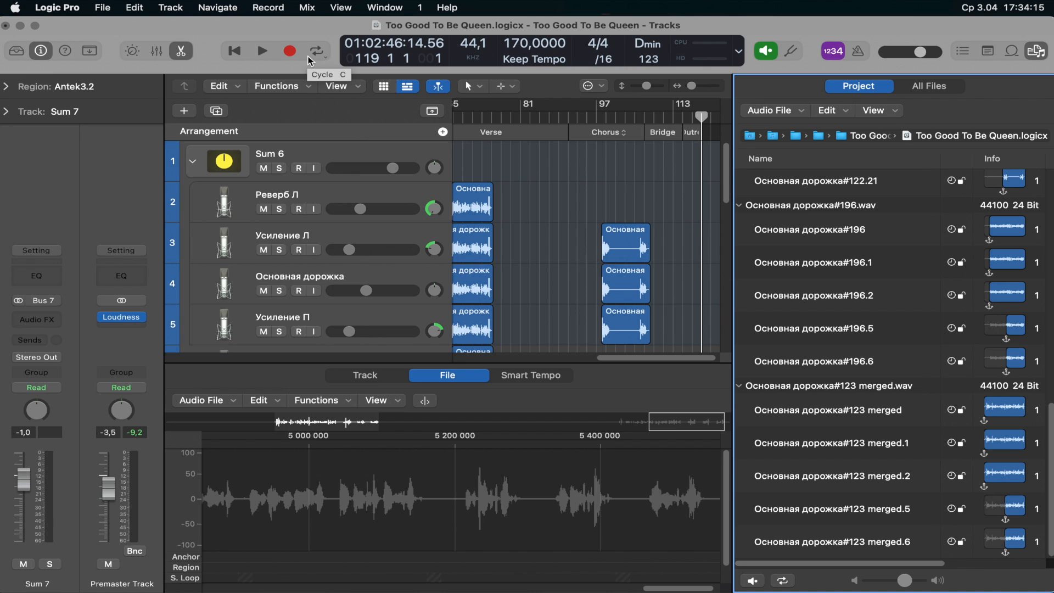
{"action": "mouse_move", "coordinate": [101, 7]}
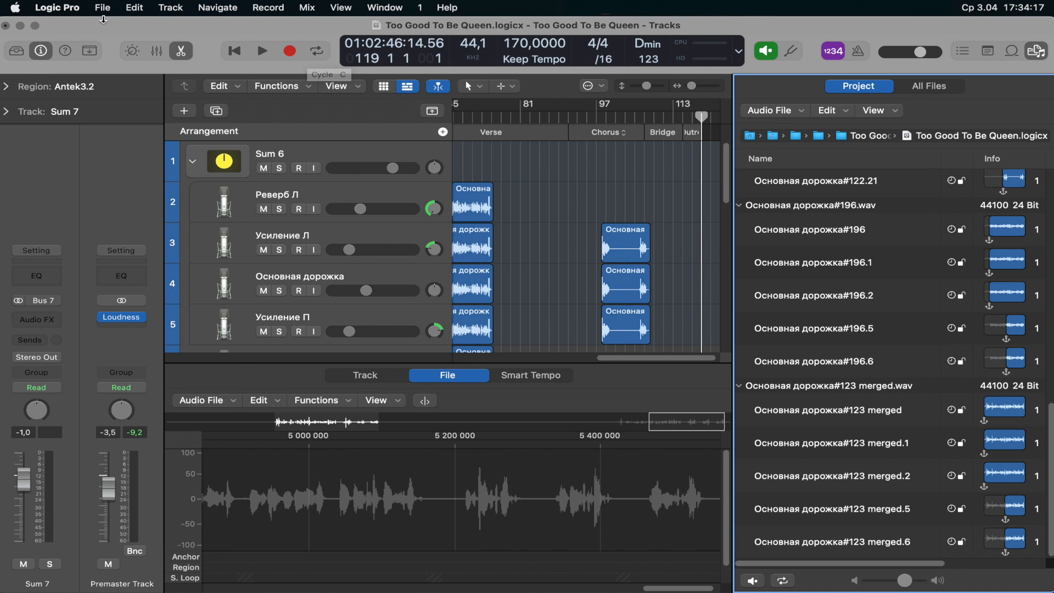
Run Project Management Clean Up, deleting unused files, backups and media browser files
{"action": "left_click", "coordinate": [104, 8]}
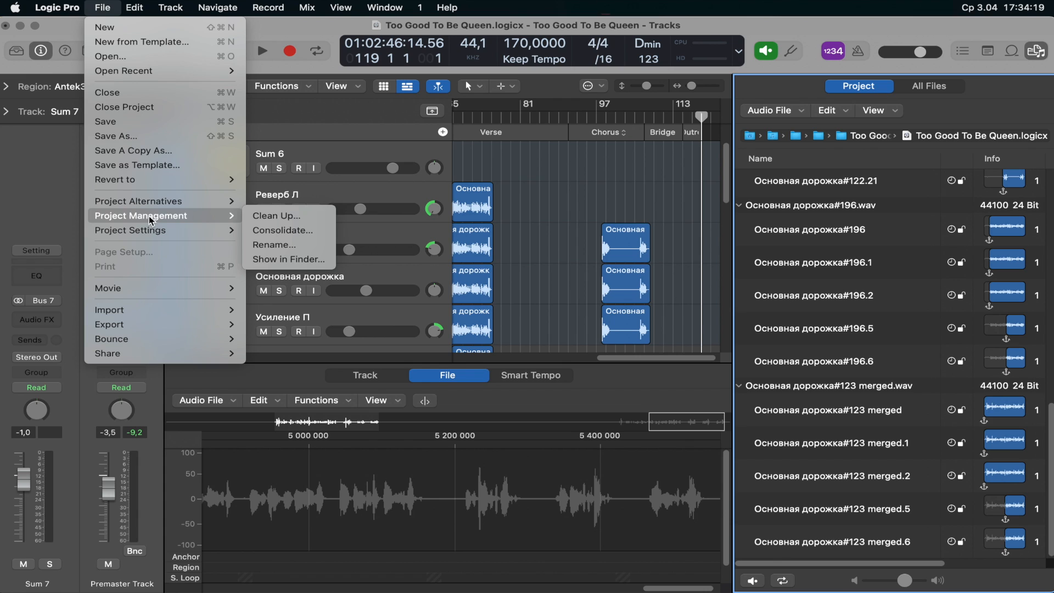
{"action": "left_click", "coordinate": [275, 215]}
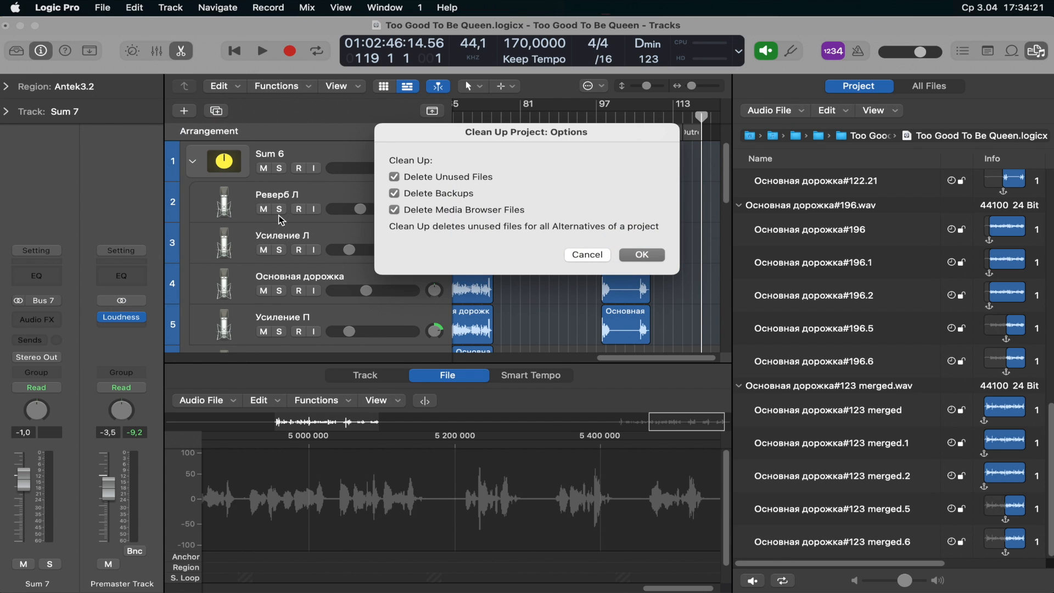
{"action": "mouse_move", "coordinate": [537, 191]}
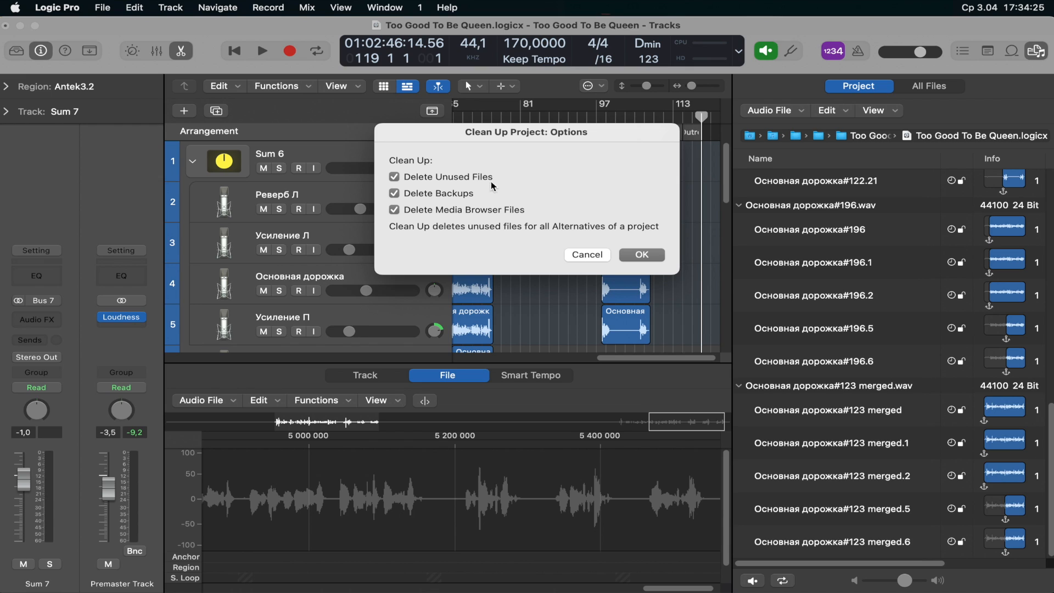
{"action": "mouse_move", "coordinate": [479, 213]}
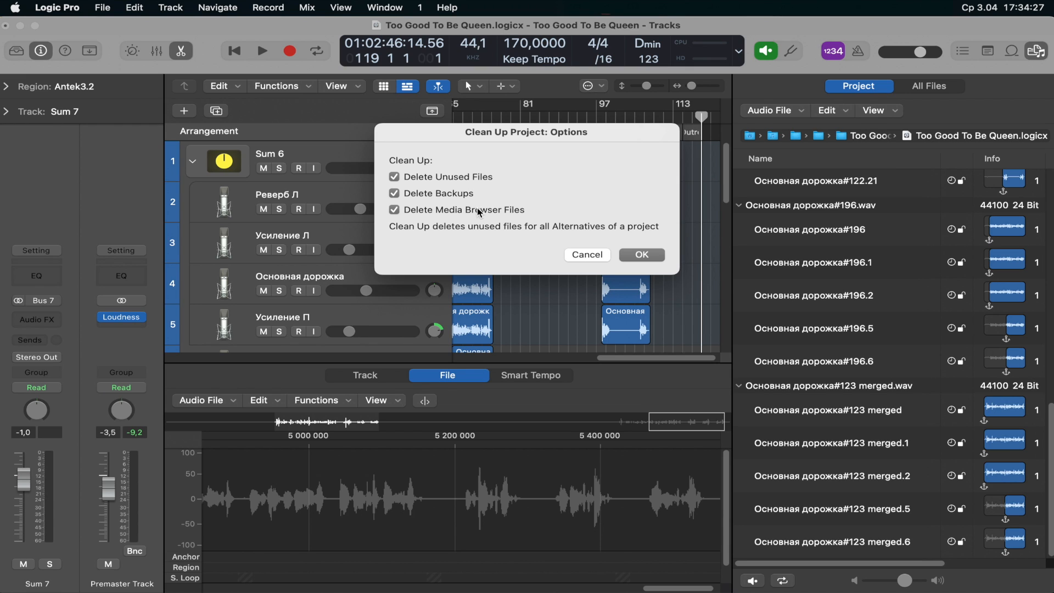
{"action": "mouse_move", "coordinate": [569, 207]}
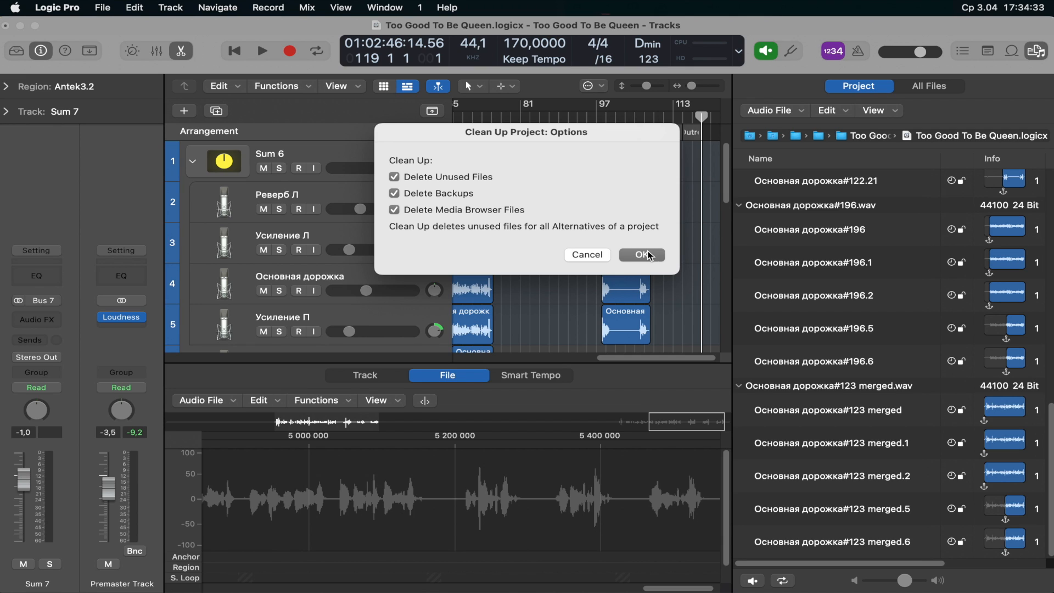
{"action": "mouse_move", "coordinate": [633, 261]}
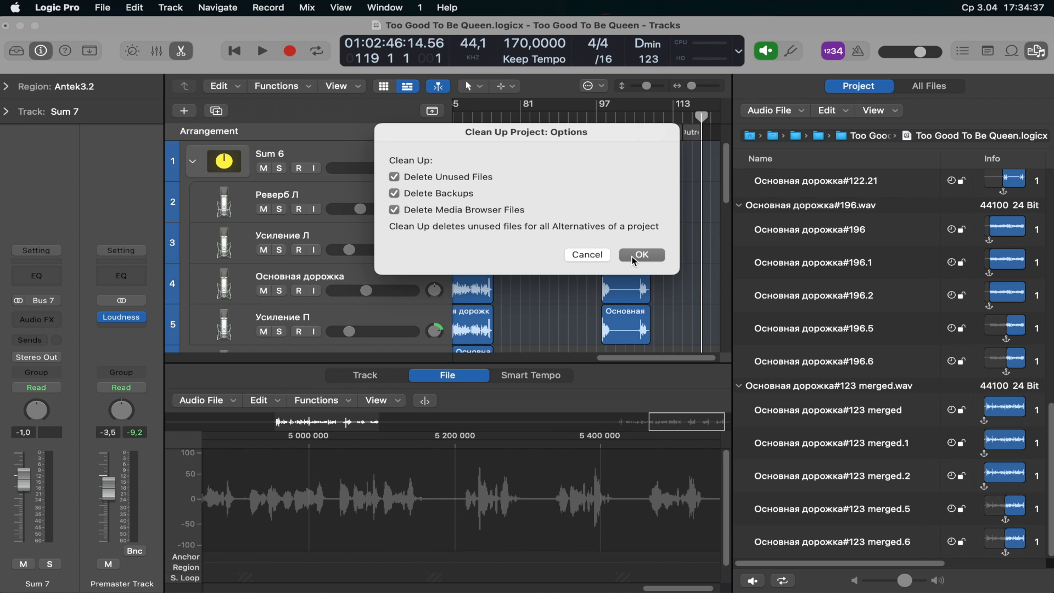
{"action": "left_click", "coordinate": [642, 255]}
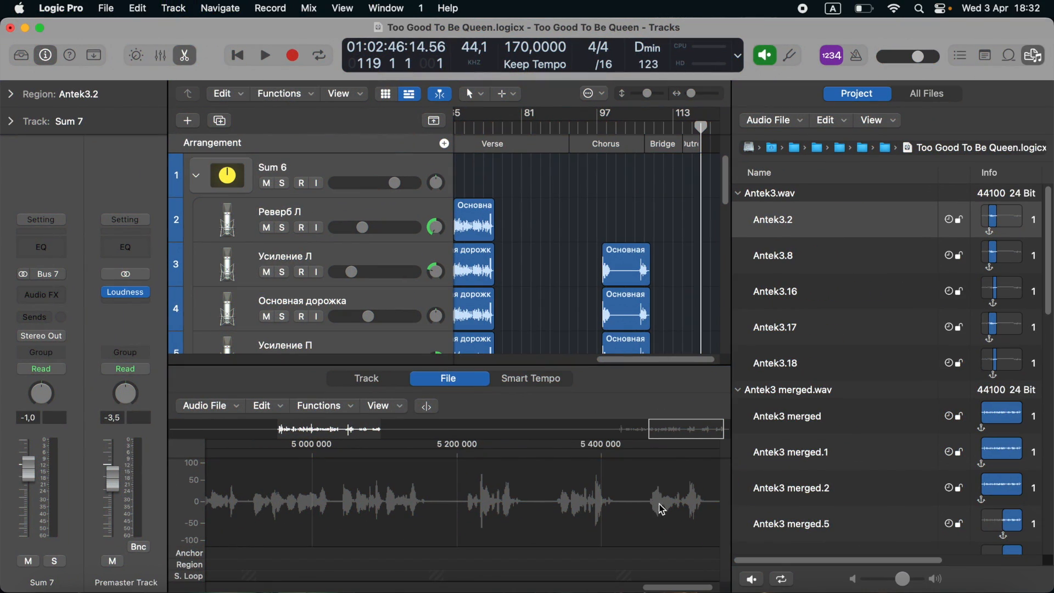
{"action": "mouse_move", "coordinate": [115, 25]}
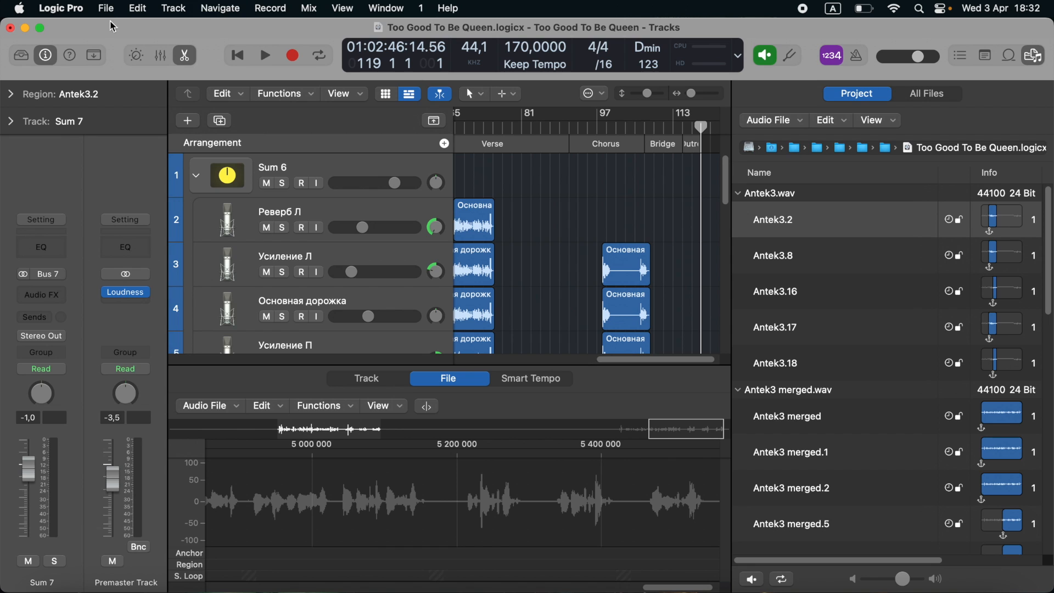
{"action": "left_click", "coordinate": [105, 9]}
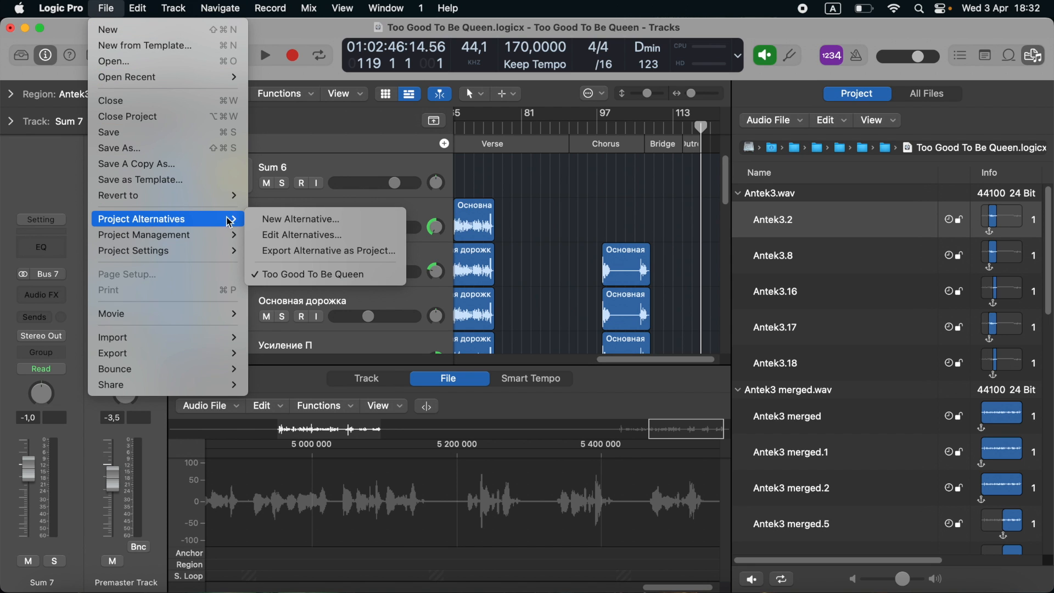
{"action": "left_click", "coordinate": [300, 235]}
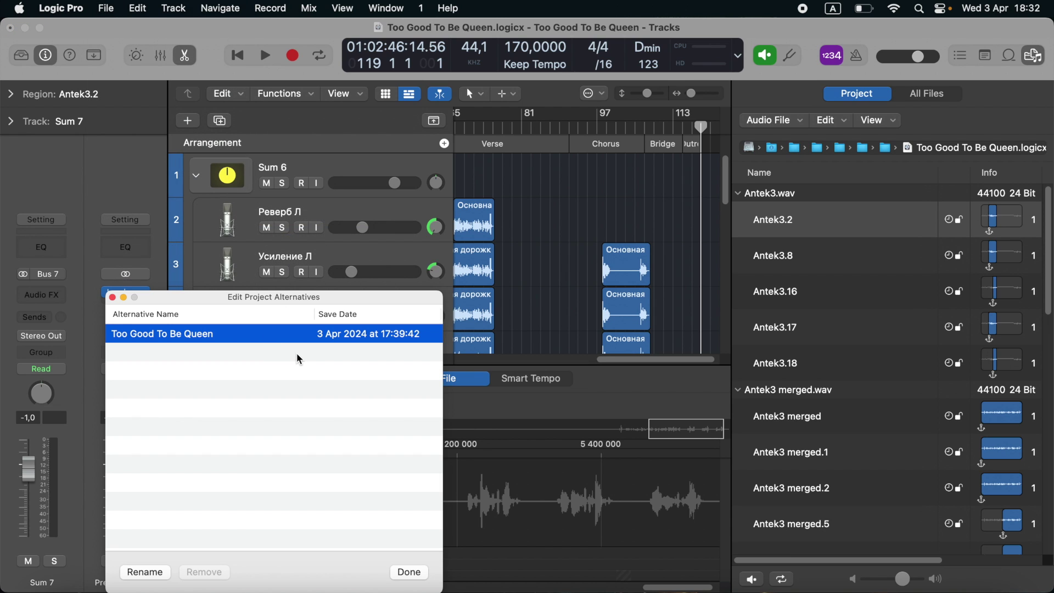
{"action": "mouse_move", "coordinate": [302, 351]}
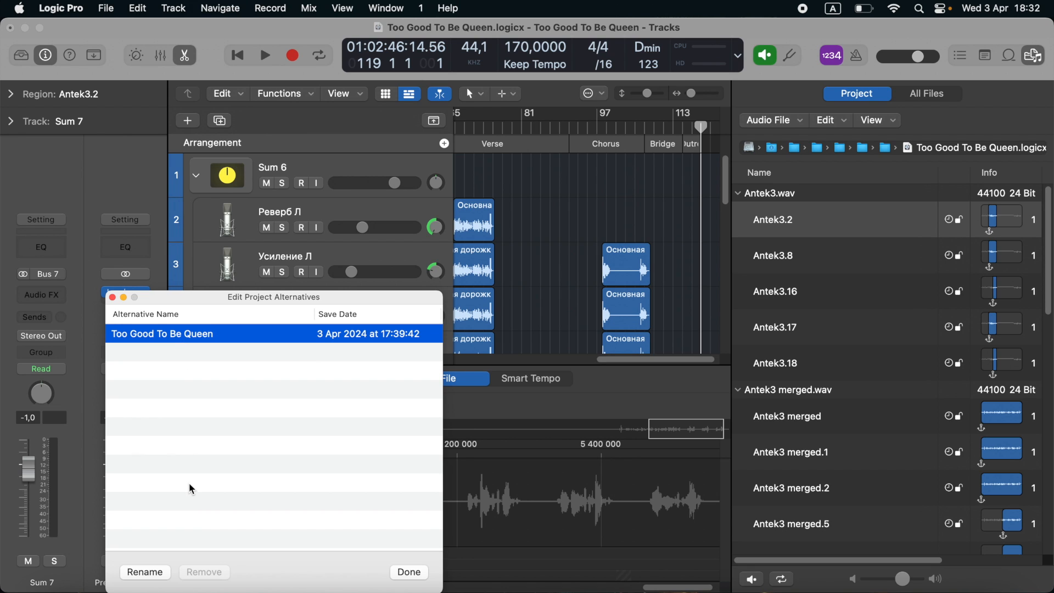
{"action": "mouse_move", "coordinate": [199, 488]}
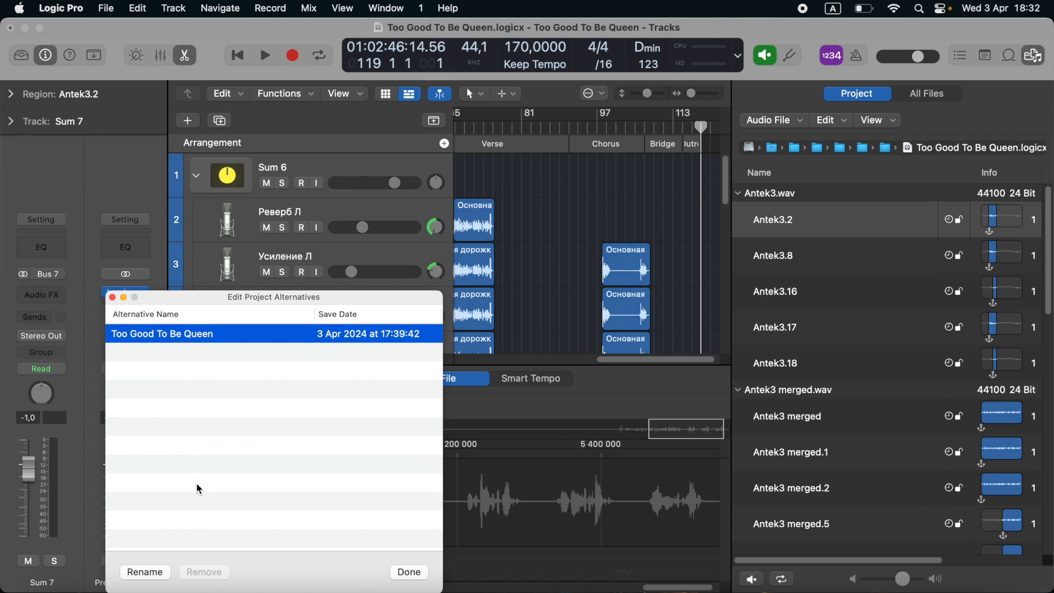
{"action": "mouse_move", "coordinate": [328, 575]}
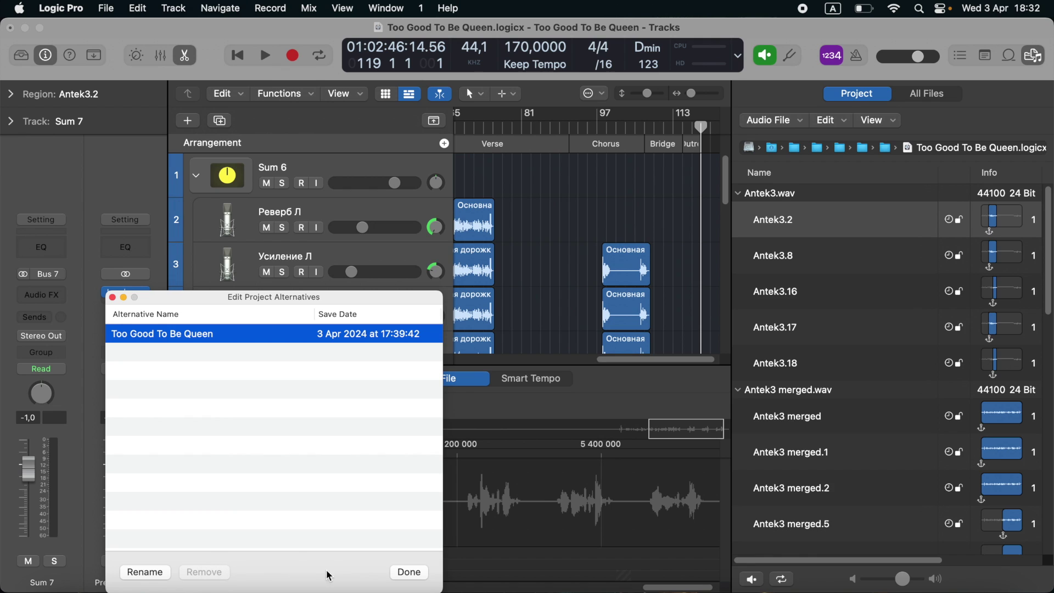
{"action": "mouse_move", "coordinate": [332, 542]}
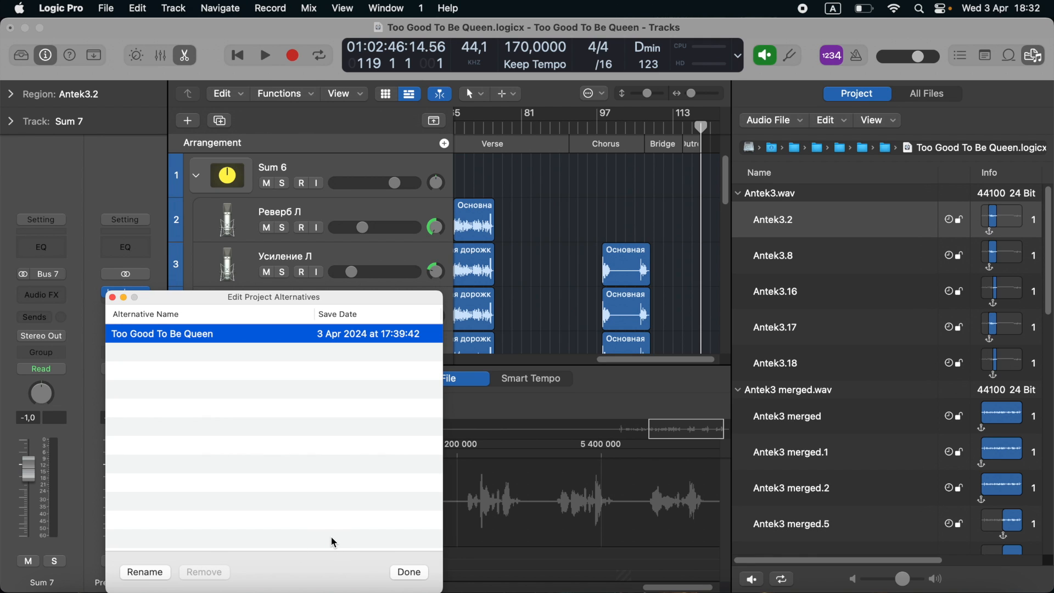
{"action": "mouse_move", "coordinate": [391, 549]}
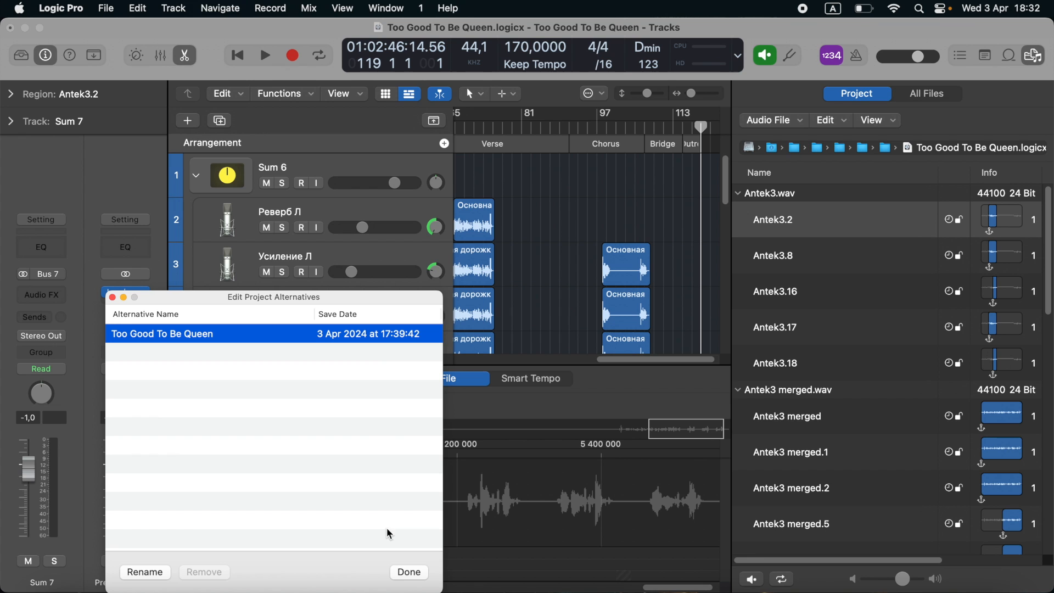
{"action": "left_click", "coordinate": [424, 571]}
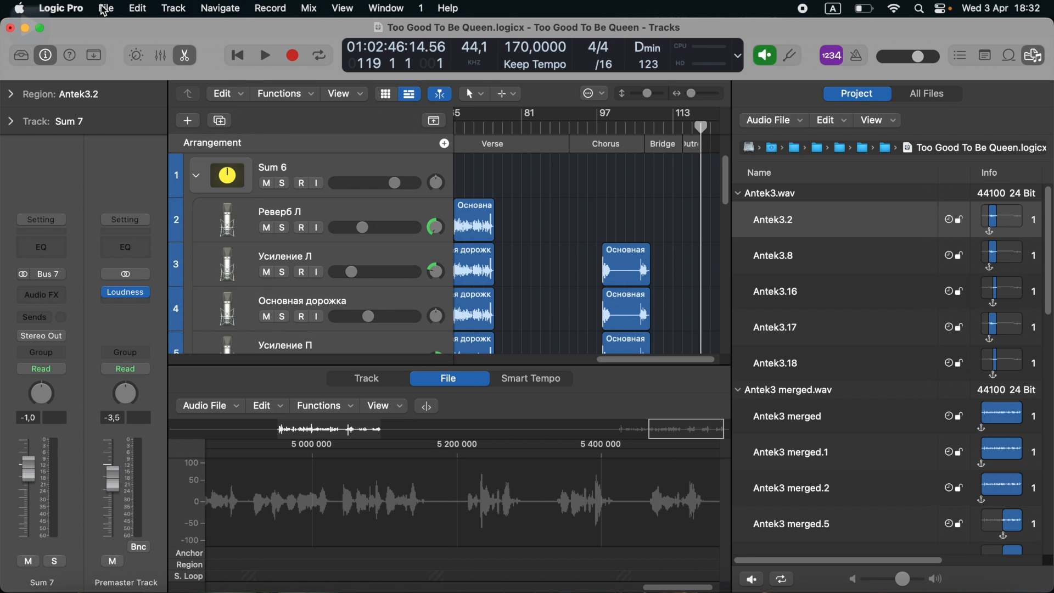
Create a new project alternative named 'Too Good To Be Queen - Done'
{"action": "left_click", "coordinate": [106, 9]}
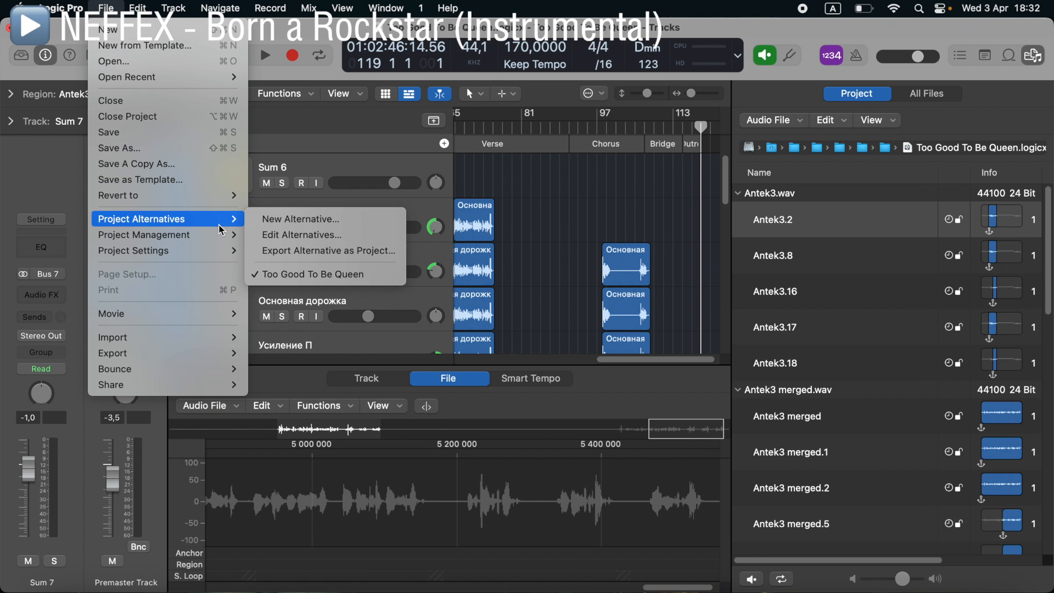
{"action": "left_click", "coordinate": [300, 218]}
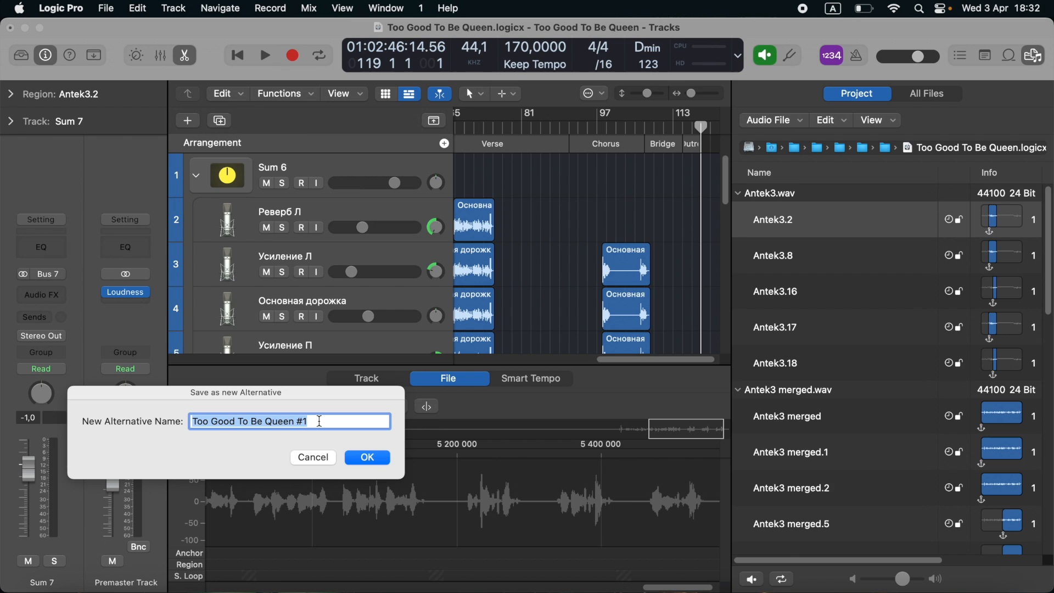
{"action": "key", "text": "Backspace"}
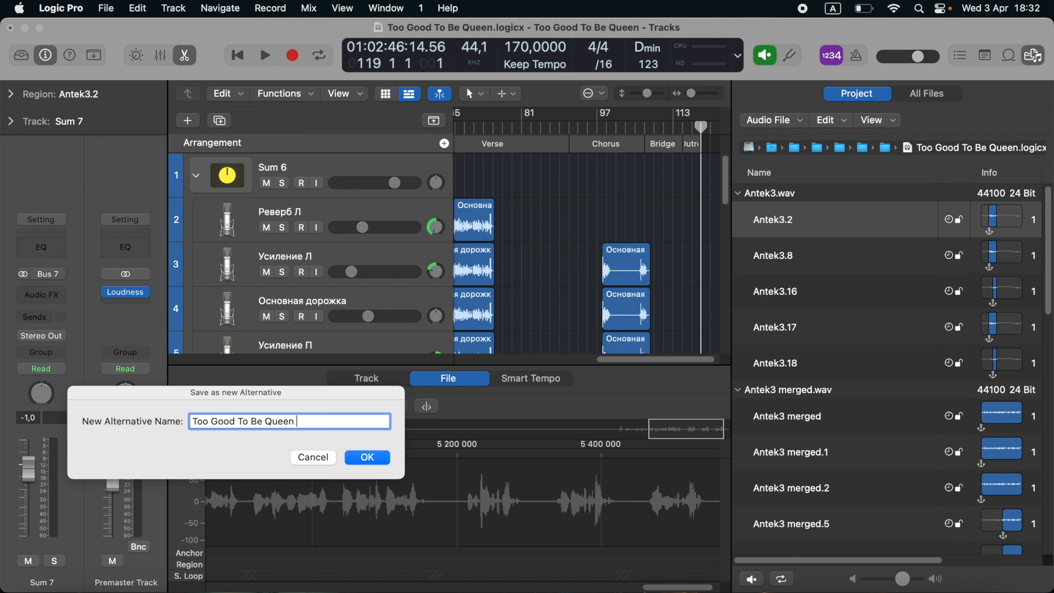
{"action": "type", "text": "- Done"}
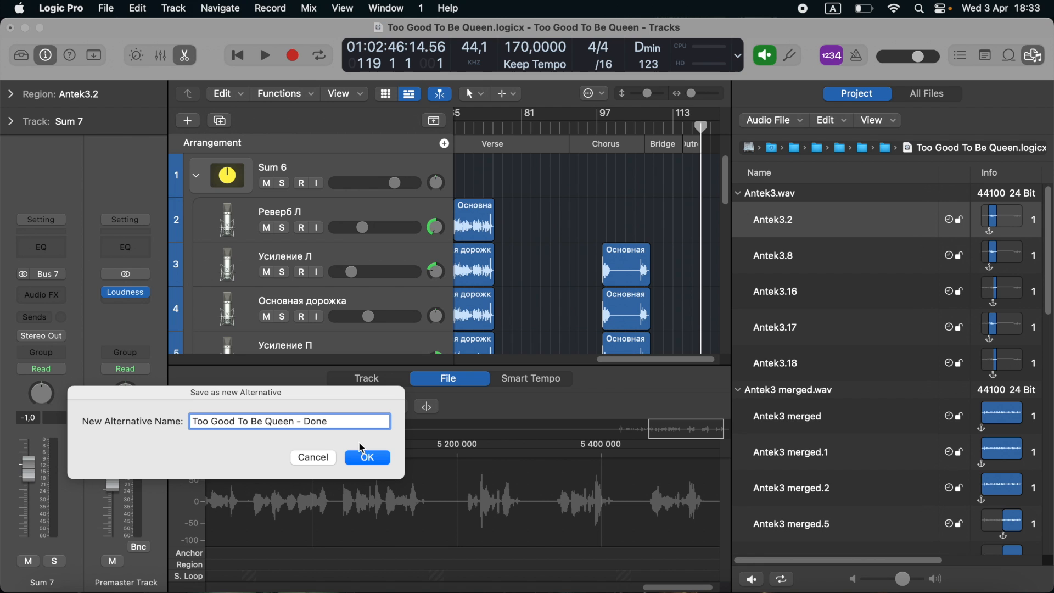
{"action": "left_click", "coordinate": [367, 456]}
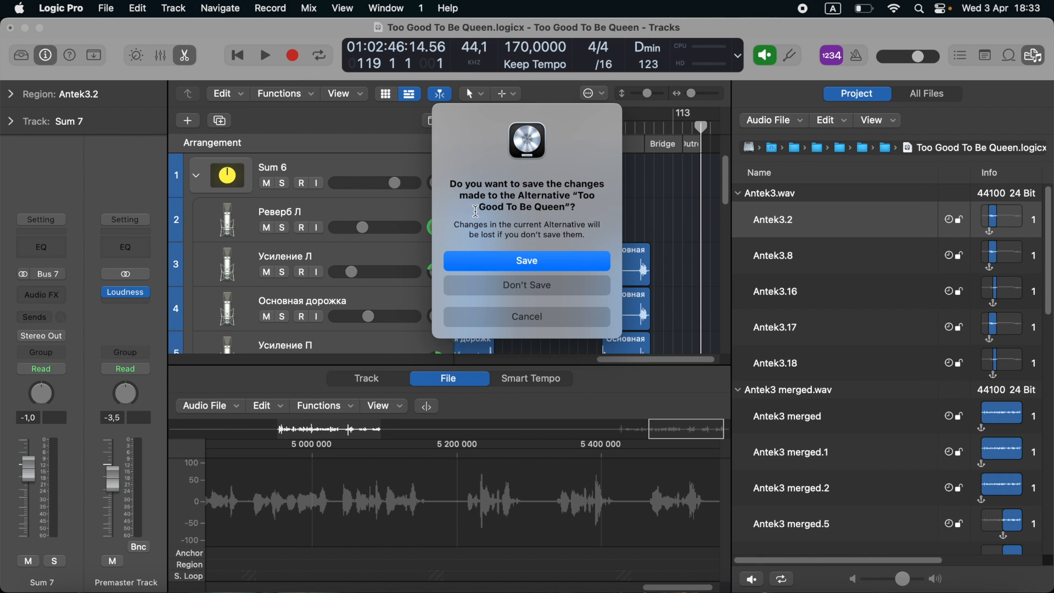
{"action": "mouse_move", "coordinate": [628, 220]}
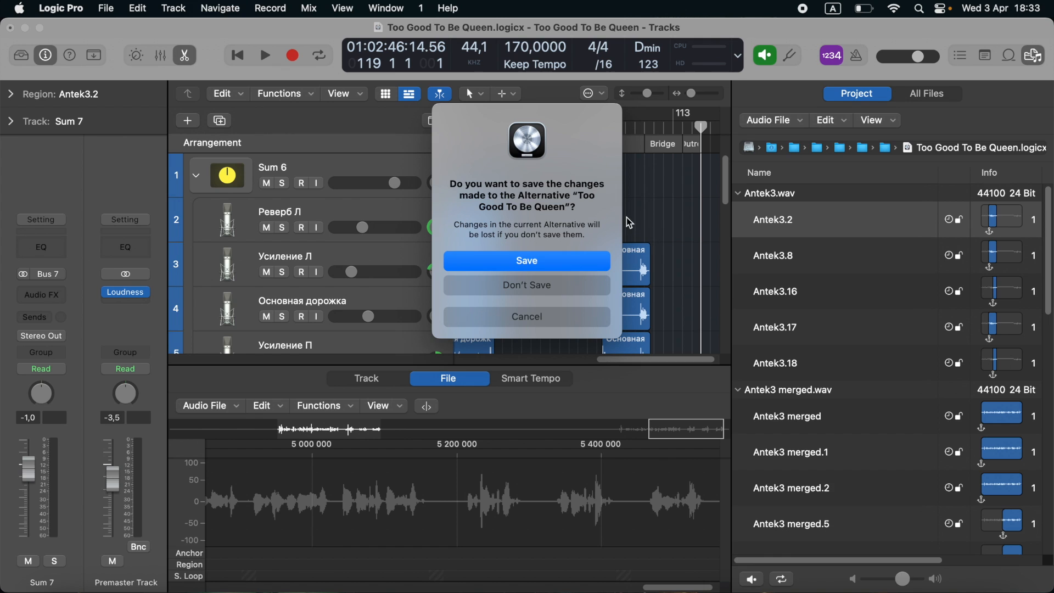
{"action": "mouse_move", "coordinate": [574, 263]}
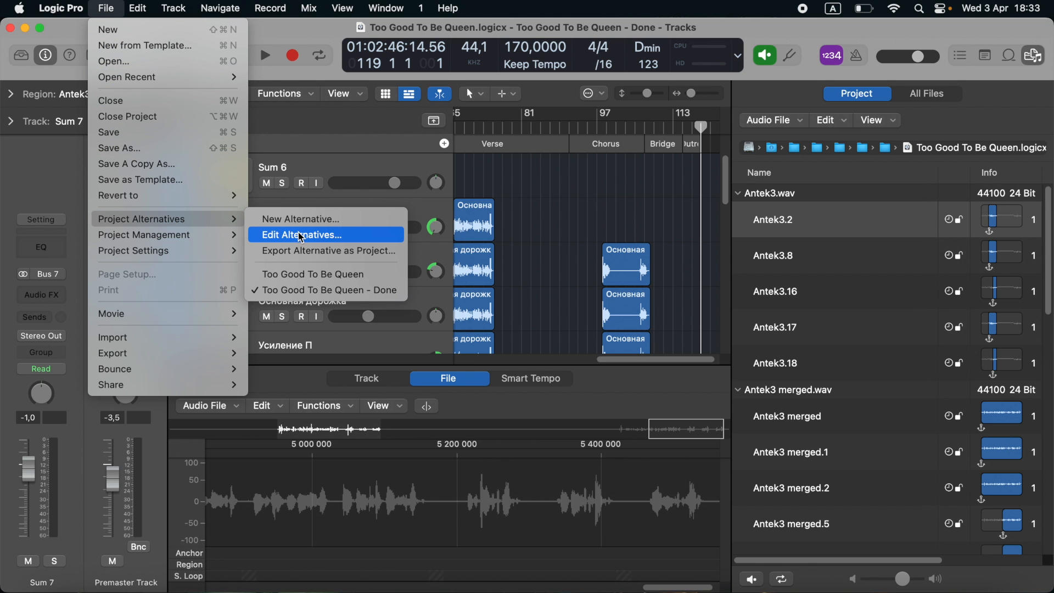
Remove and delete the original 'Too Good To Be Queen' alternative, leaving only the Done version
{"action": "left_click", "coordinate": [300, 233]}
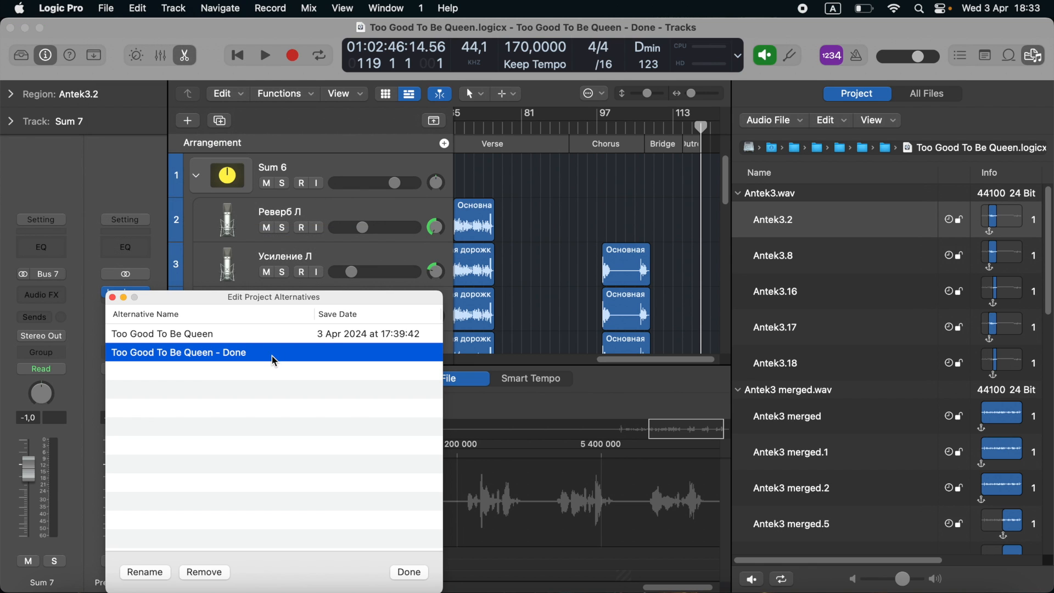
{"action": "mouse_move", "coordinate": [174, 349]}
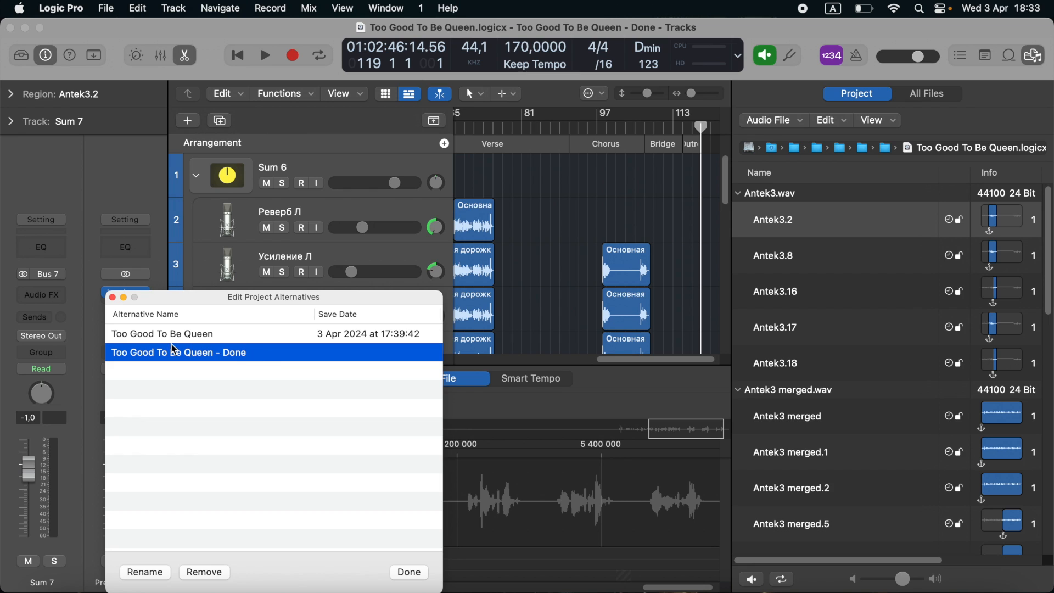
{"action": "mouse_move", "coordinate": [271, 366]}
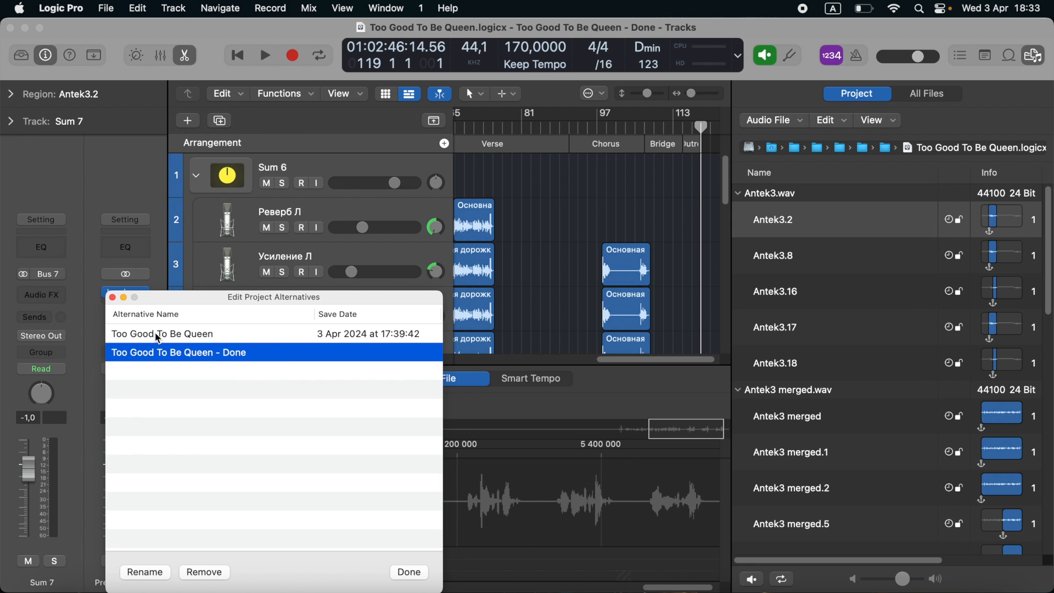
{"action": "left_click", "coordinate": [161, 334]}
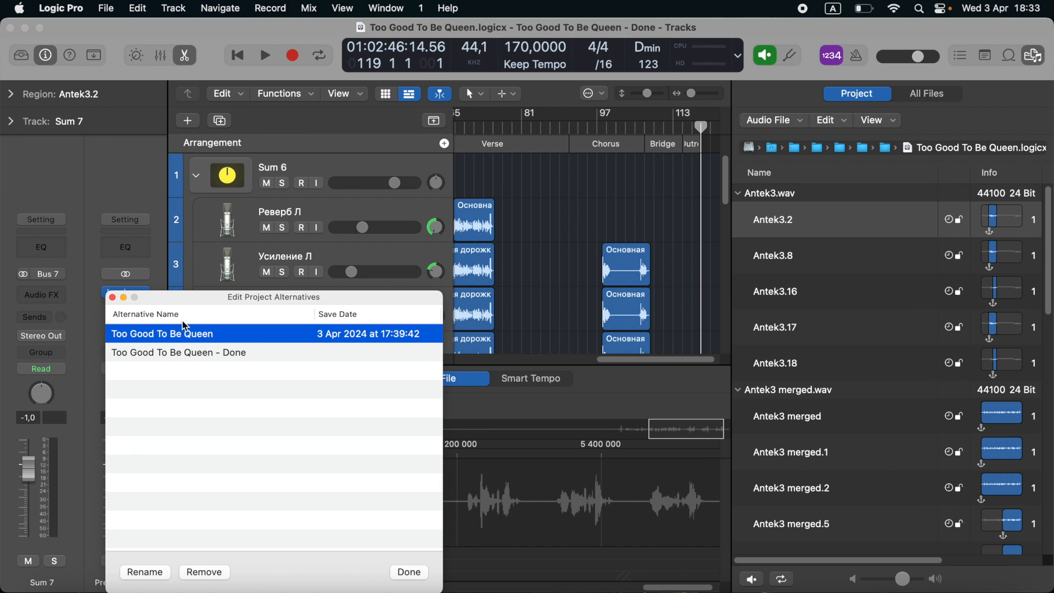
{"action": "mouse_move", "coordinate": [240, 342]}
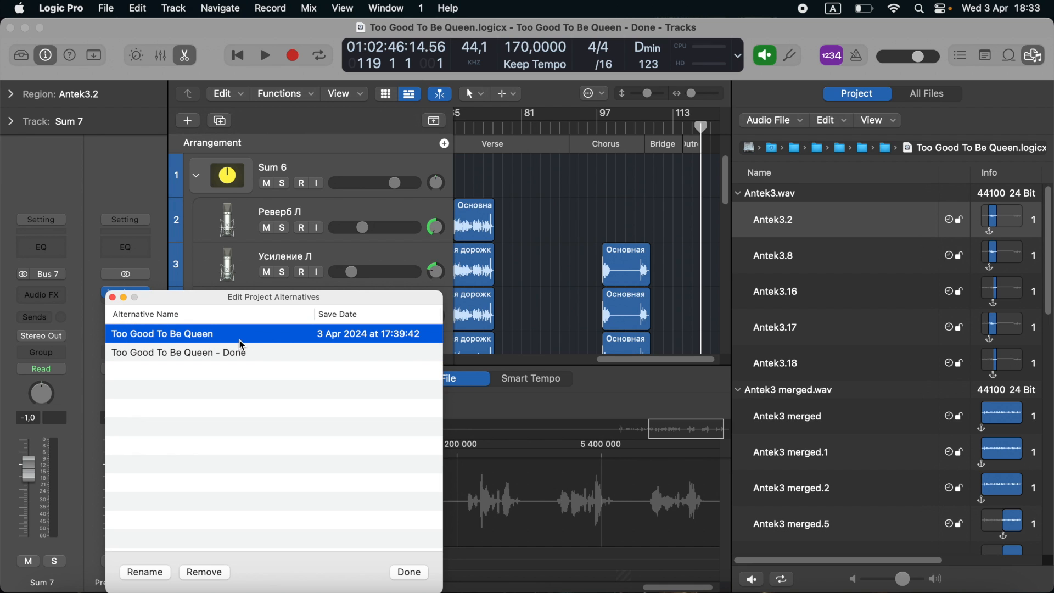
{"action": "mouse_move", "coordinate": [220, 581]}
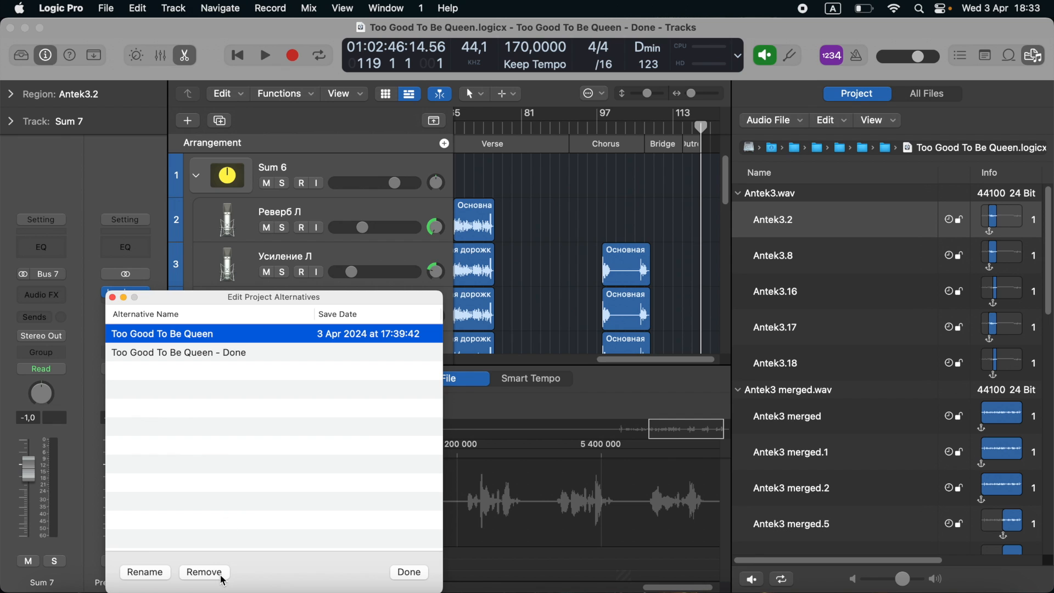
{"action": "left_click", "coordinate": [204, 572]}
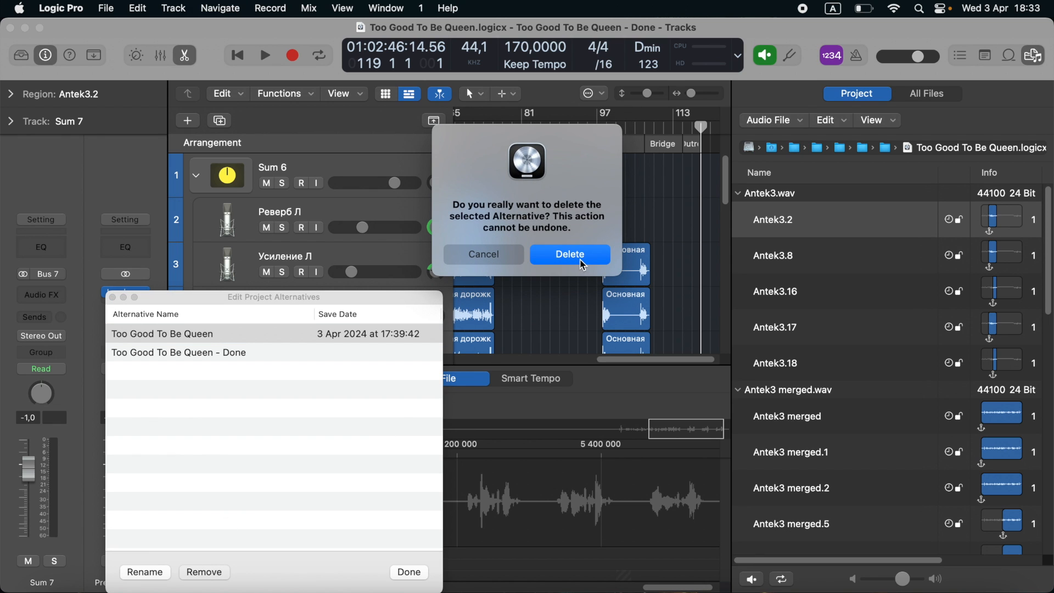
{"action": "left_click", "coordinate": [569, 255]}
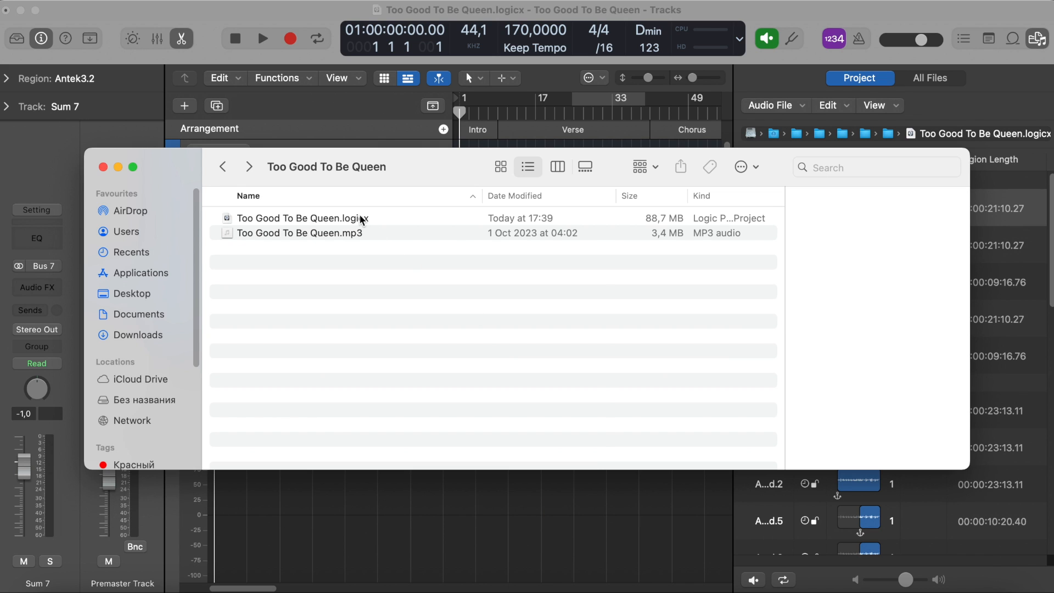
Show the package contents of Too Good To Be Queen.logicx in Finder
{"action": "right_click", "coordinate": [301, 217]}
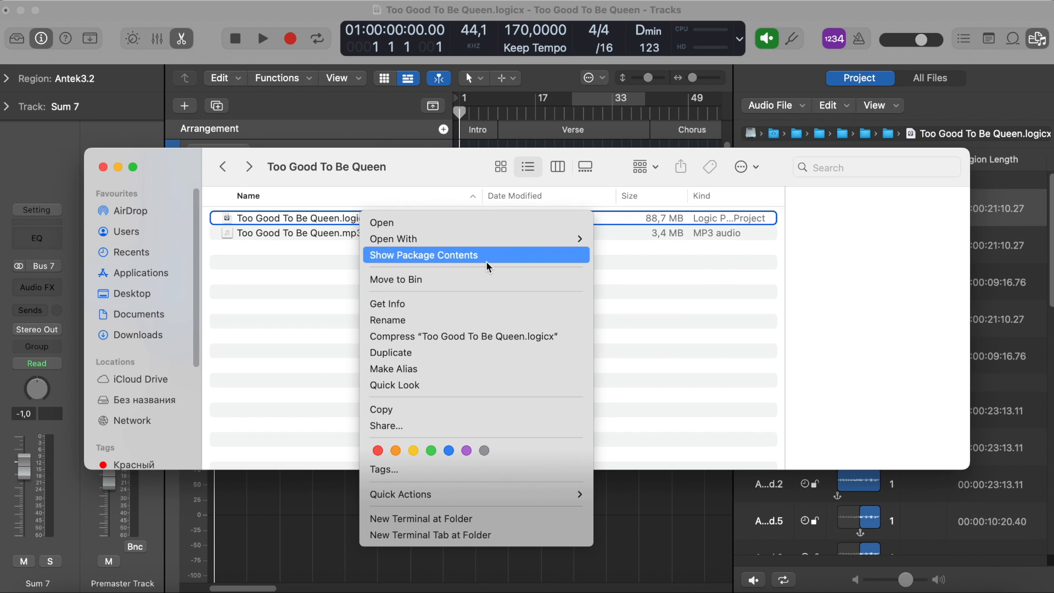
{"action": "left_click", "coordinate": [424, 255]}
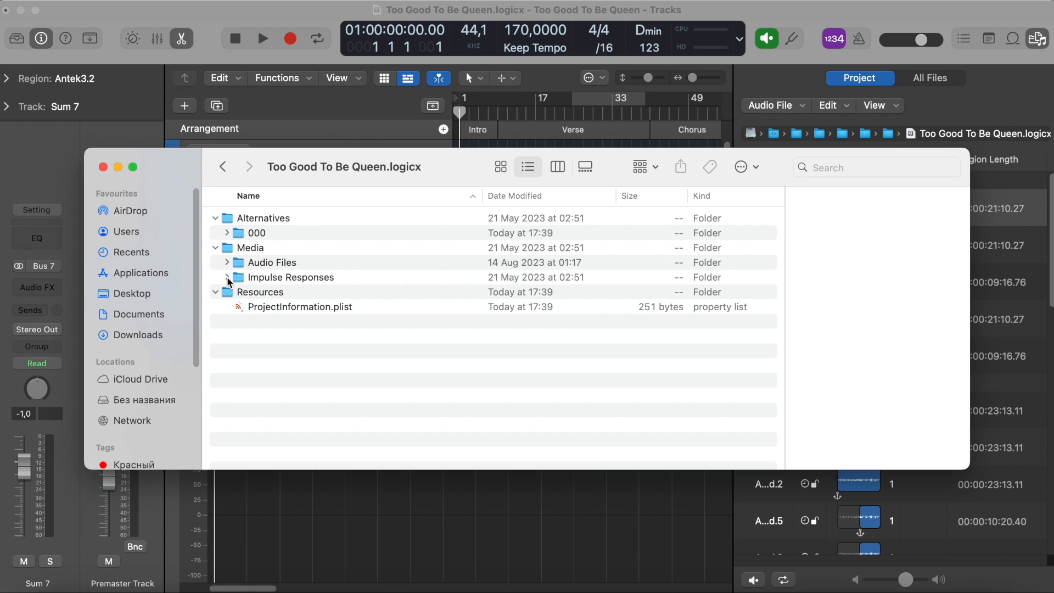
Expand the Audio Files, Impulse Responses and 000 folders to reveal the WAVs, impulse response and plist
{"action": "left_click", "coordinate": [226, 262]}
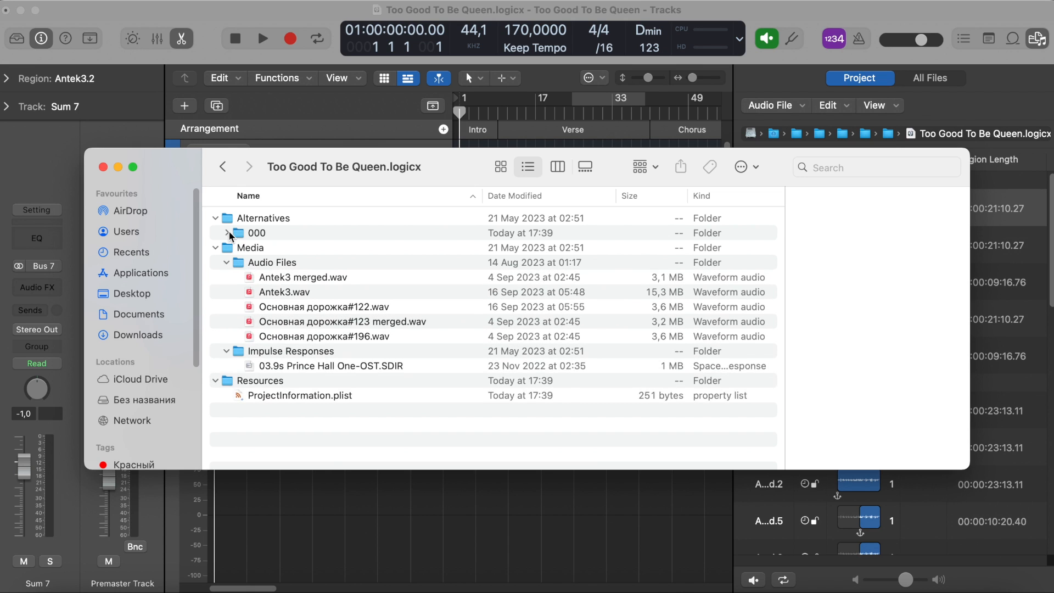
{"action": "left_click", "coordinate": [225, 233]}
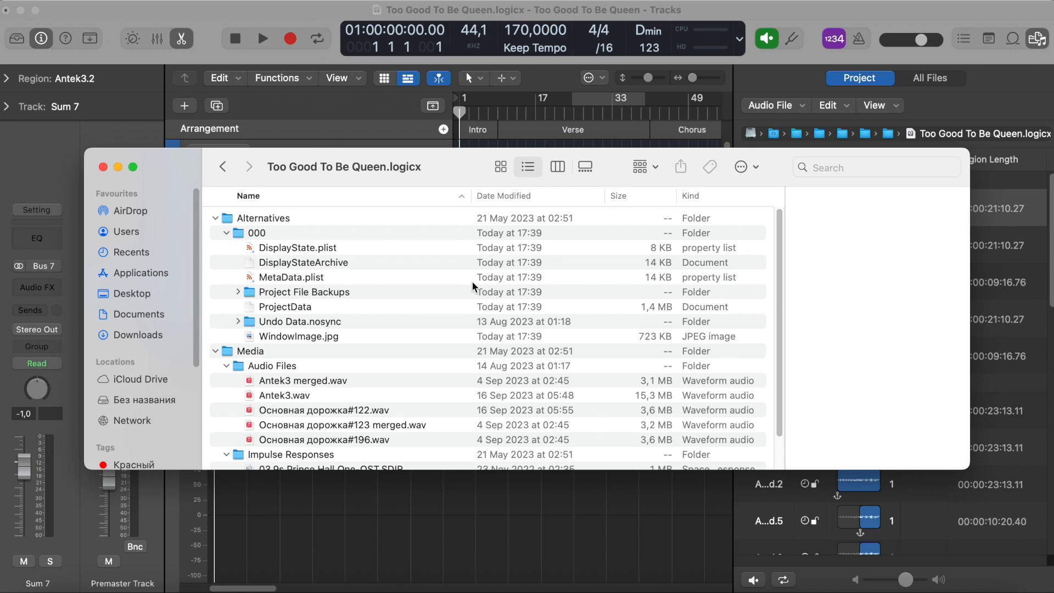
{"action": "mouse_move", "coordinate": [397, 275]}
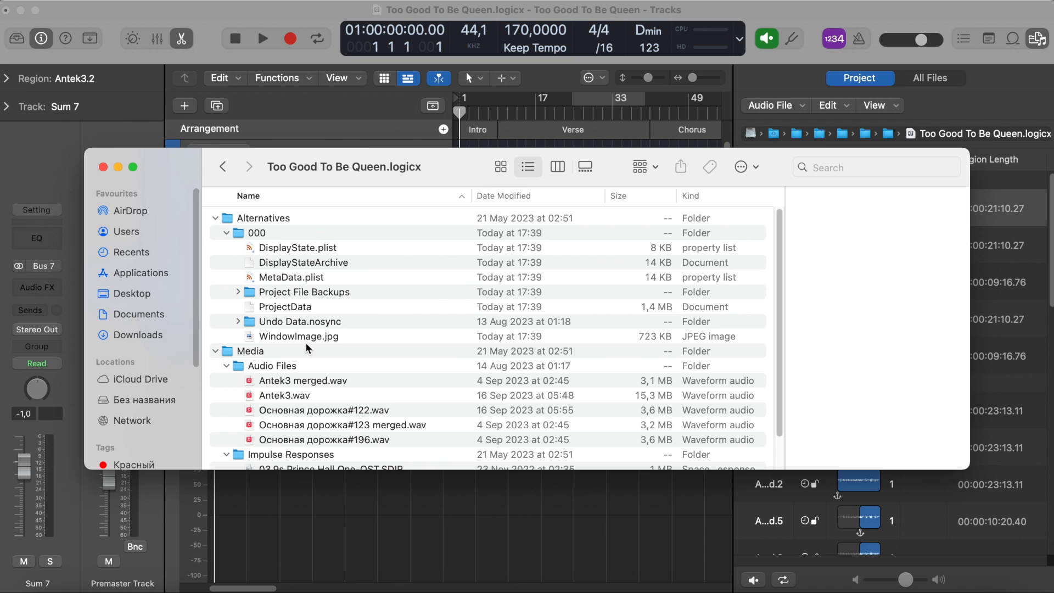
{"action": "mouse_move", "coordinate": [324, 356]}
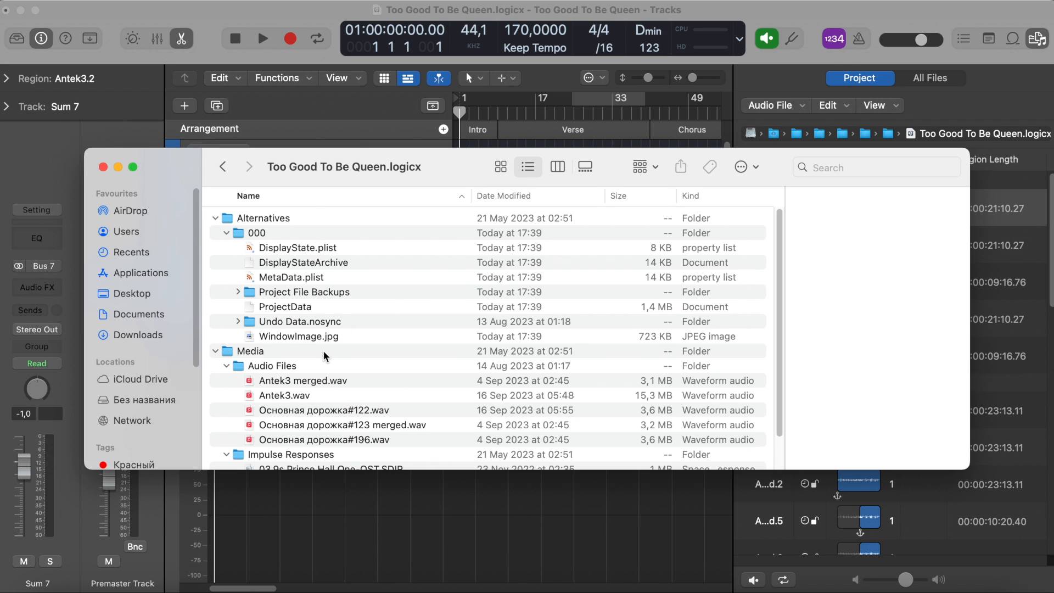
{"action": "scroll", "scroll_direction": "down", "scroll_amount": 3}
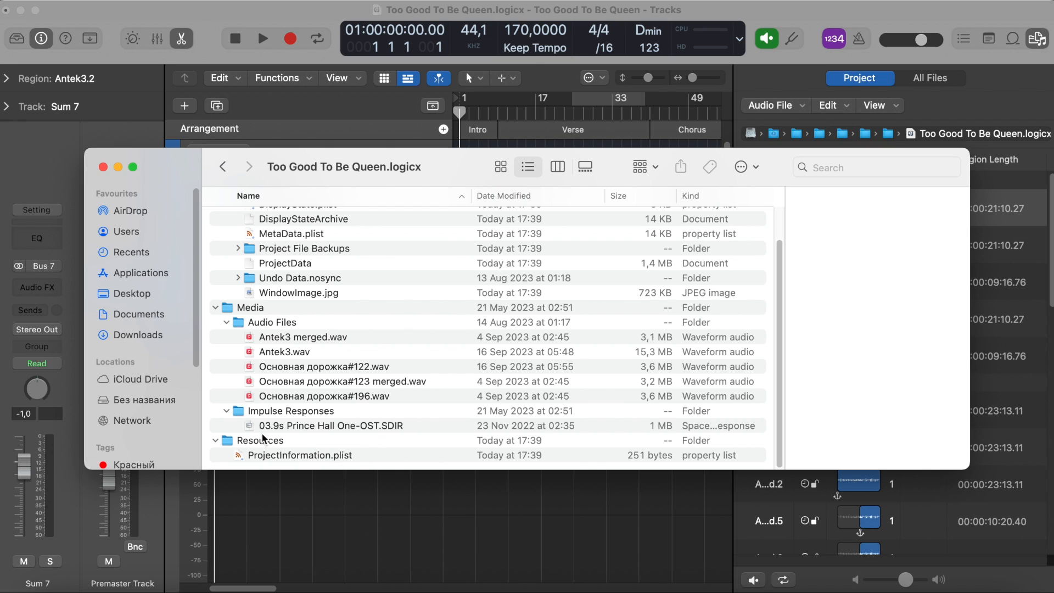
{"action": "mouse_move", "coordinate": [358, 467]}
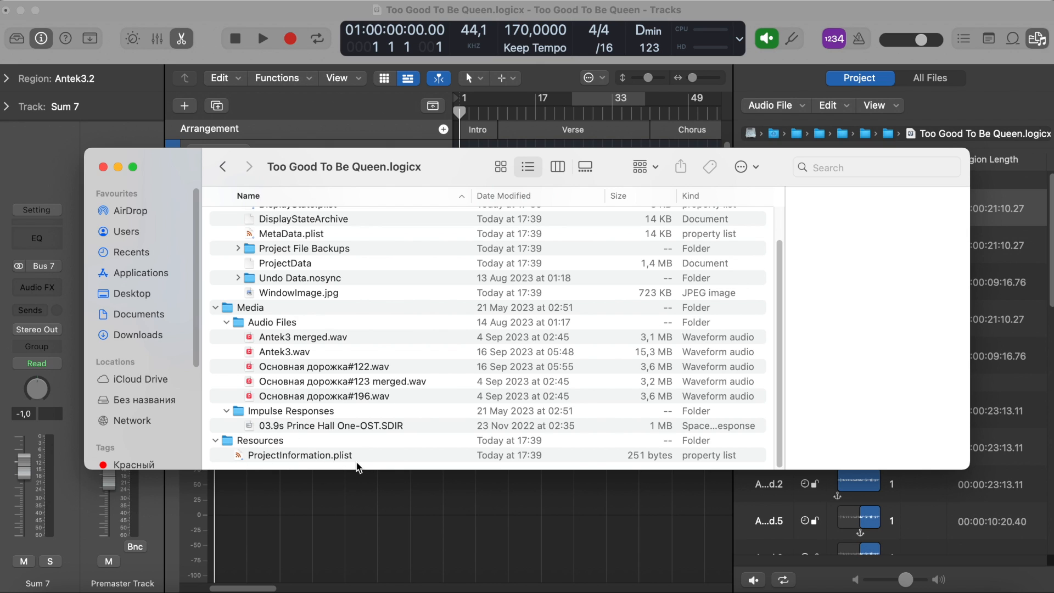
{"action": "mouse_move", "coordinate": [370, 460]}
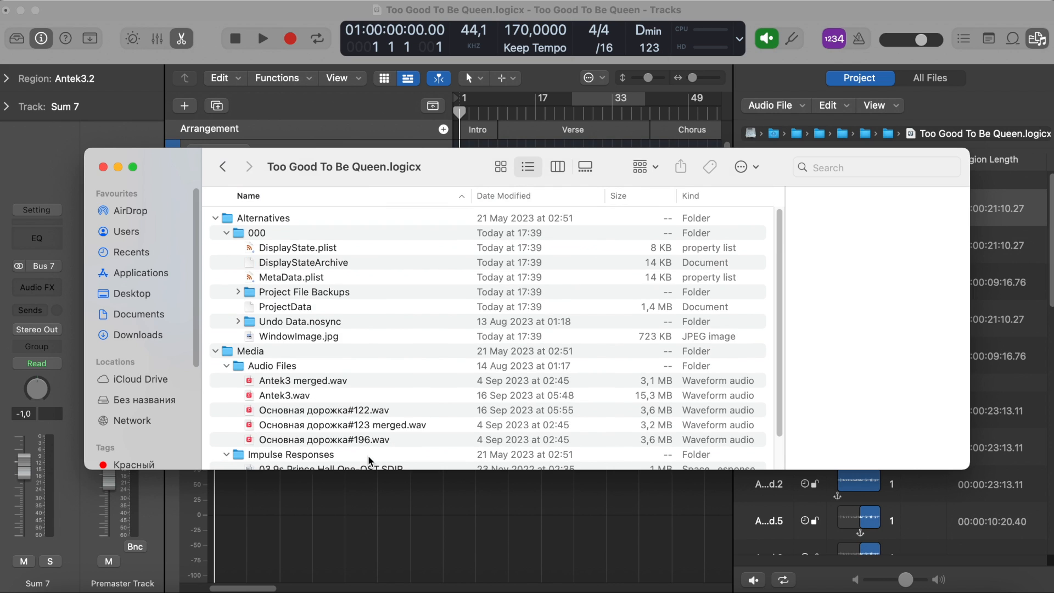
{"action": "mouse_move", "coordinate": [420, 338]}
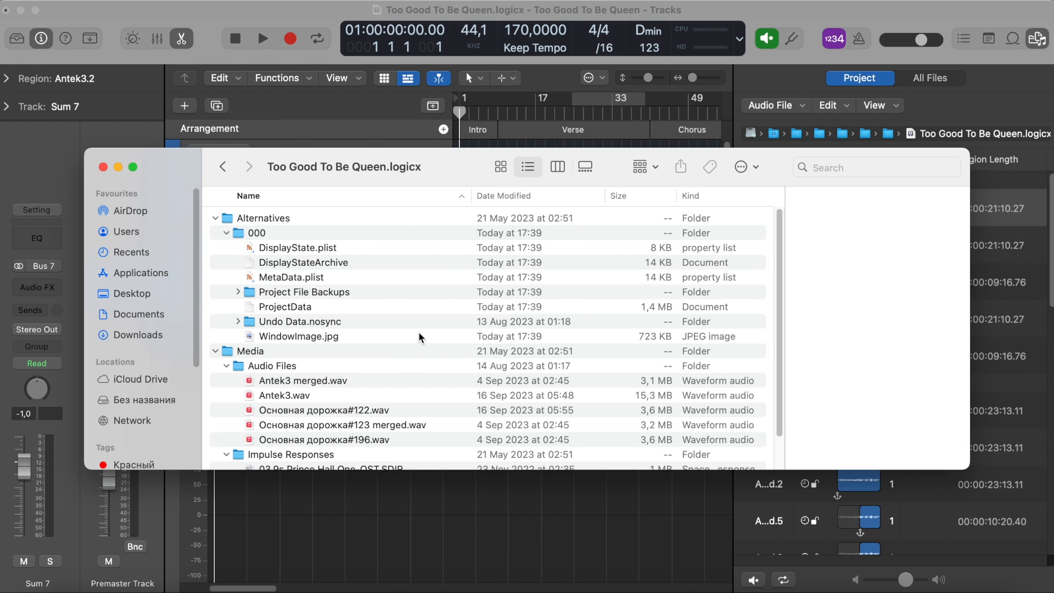
Check folder sizes in the preview pane: Alternatives 58,7 MB and Undo Data.nosync 55,1 MB
{"action": "left_click", "coordinate": [264, 217]}
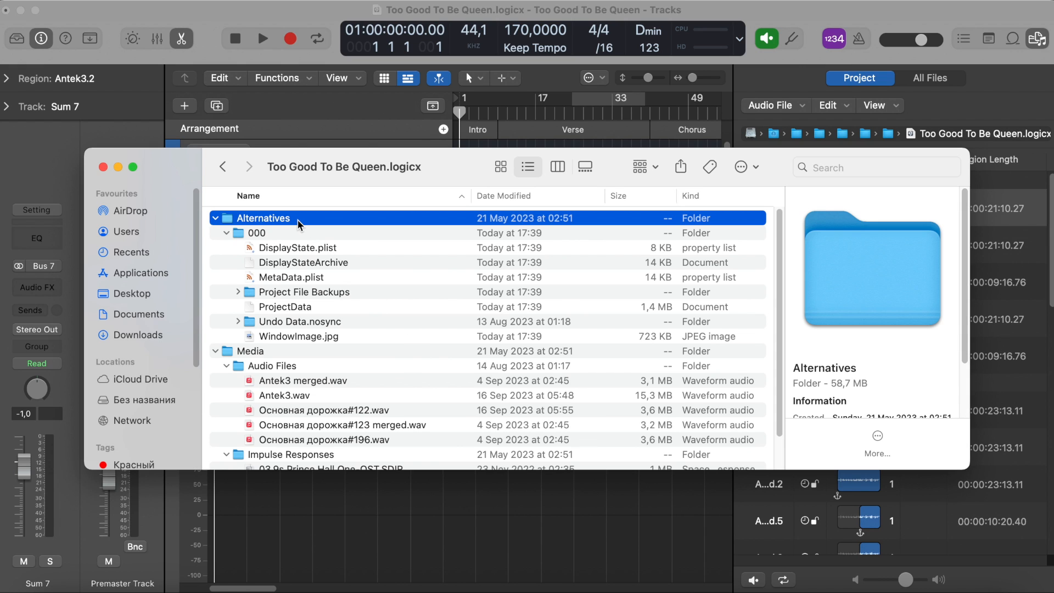
{"action": "mouse_move", "coordinate": [874, 376]}
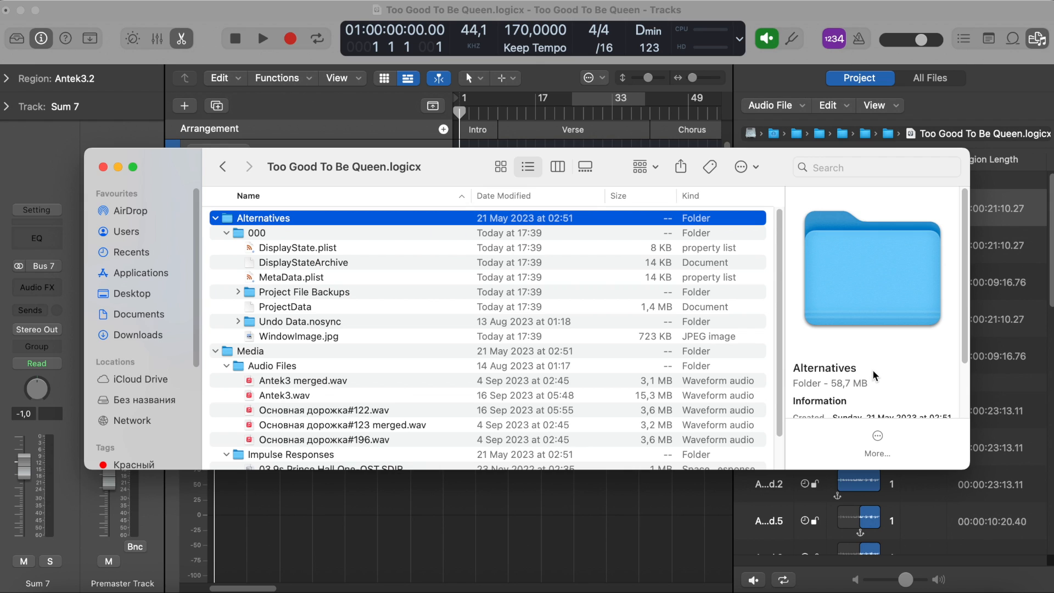
{"action": "mouse_move", "coordinate": [856, 396]}
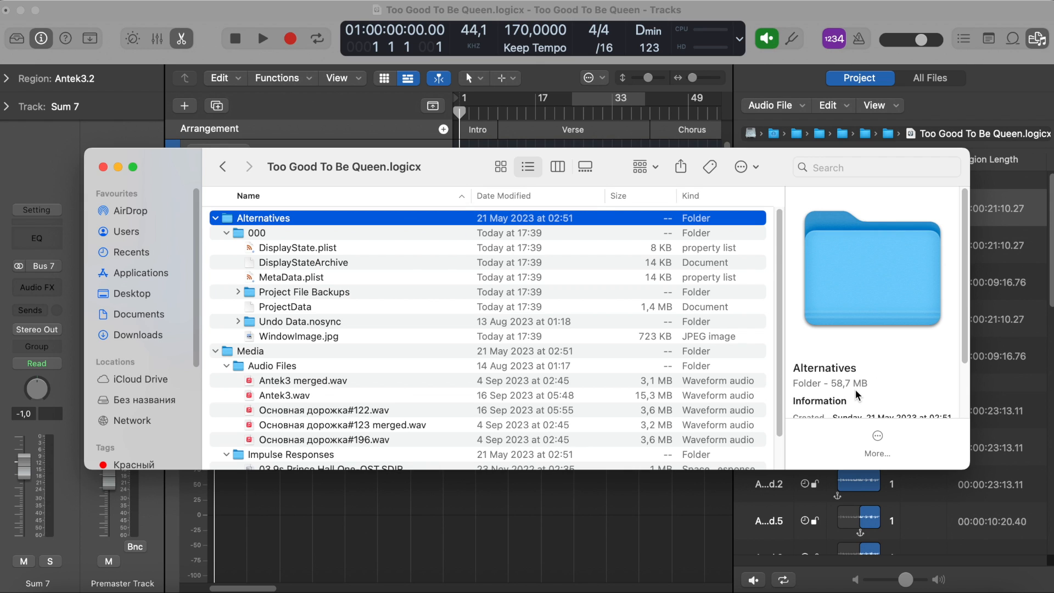
{"action": "mouse_move", "coordinate": [851, 383]}
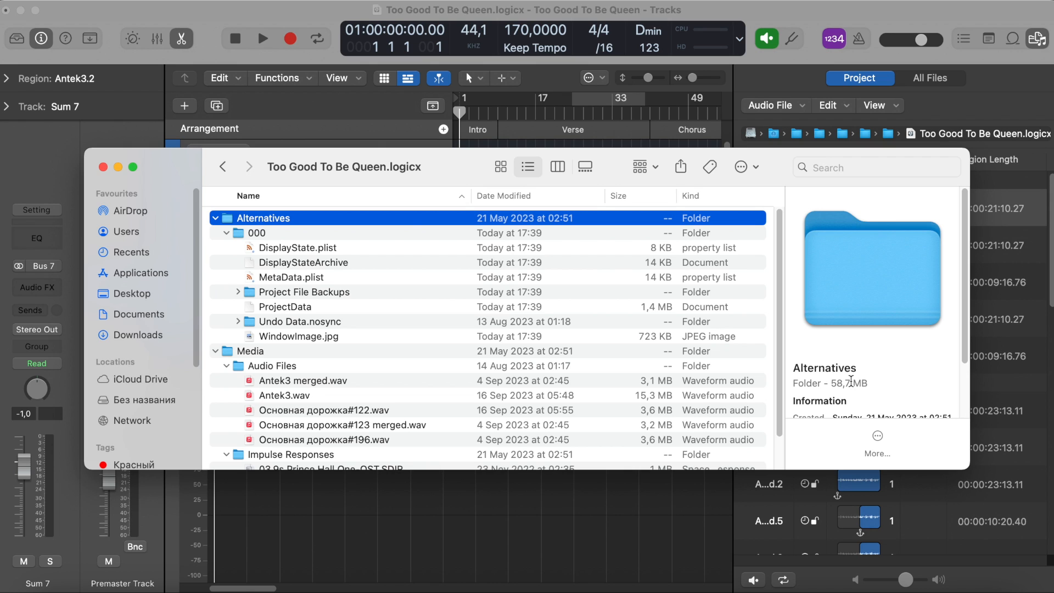
{"action": "mouse_move", "coordinate": [463, 308]}
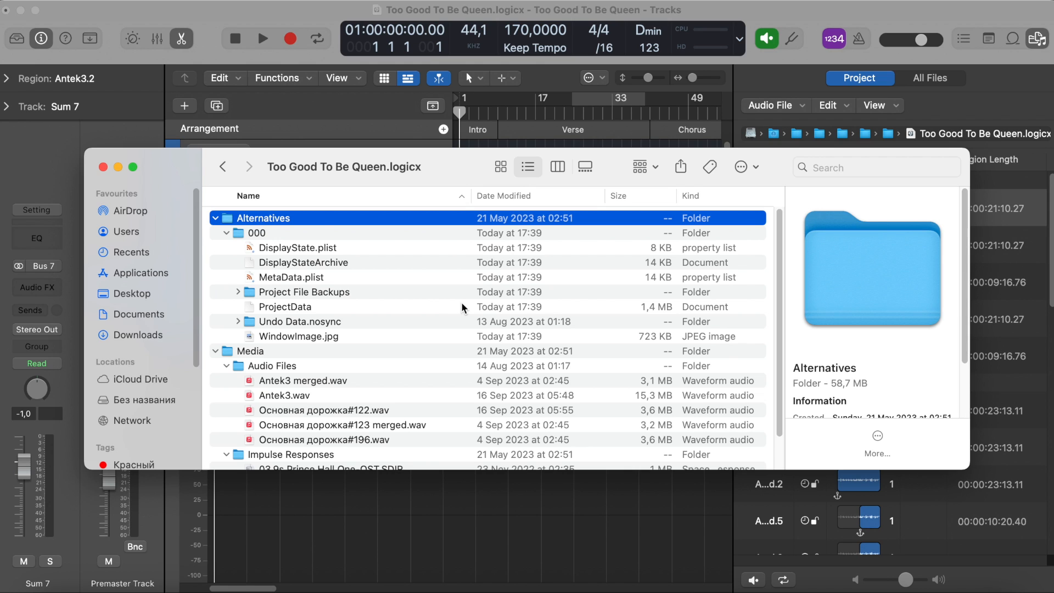
{"action": "left_click", "coordinate": [299, 322]}
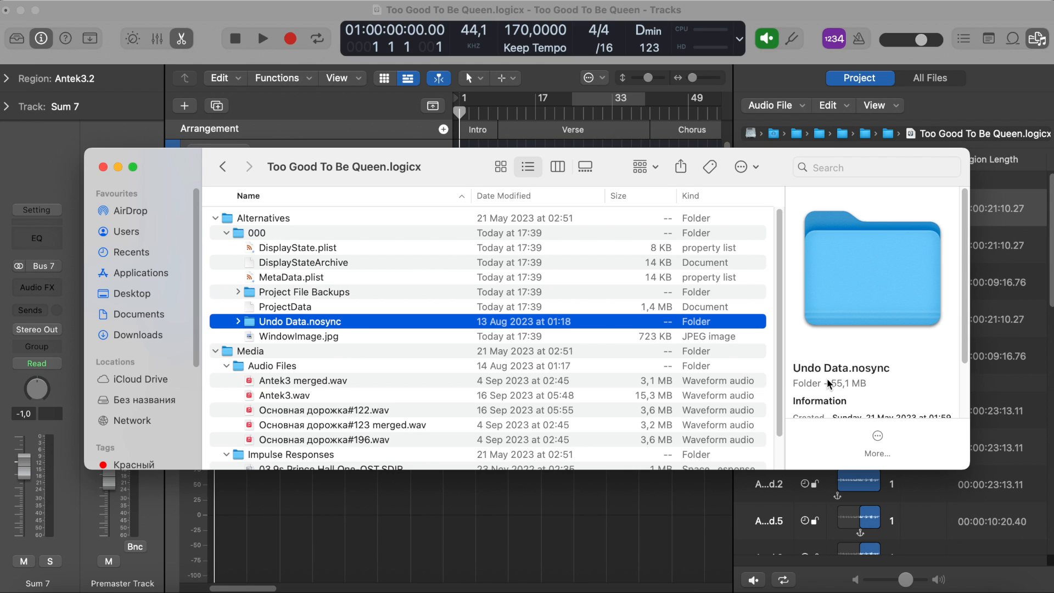
{"action": "mouse_move", "coordinate": [854, 386]}
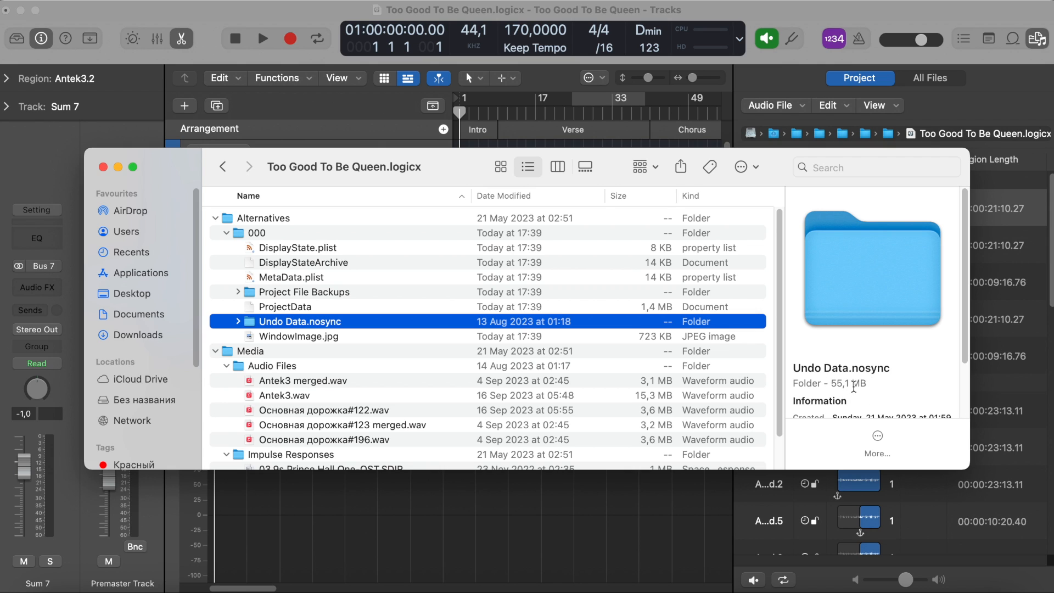
{"action": "mouse_move", "coordinate": [815, 369]}
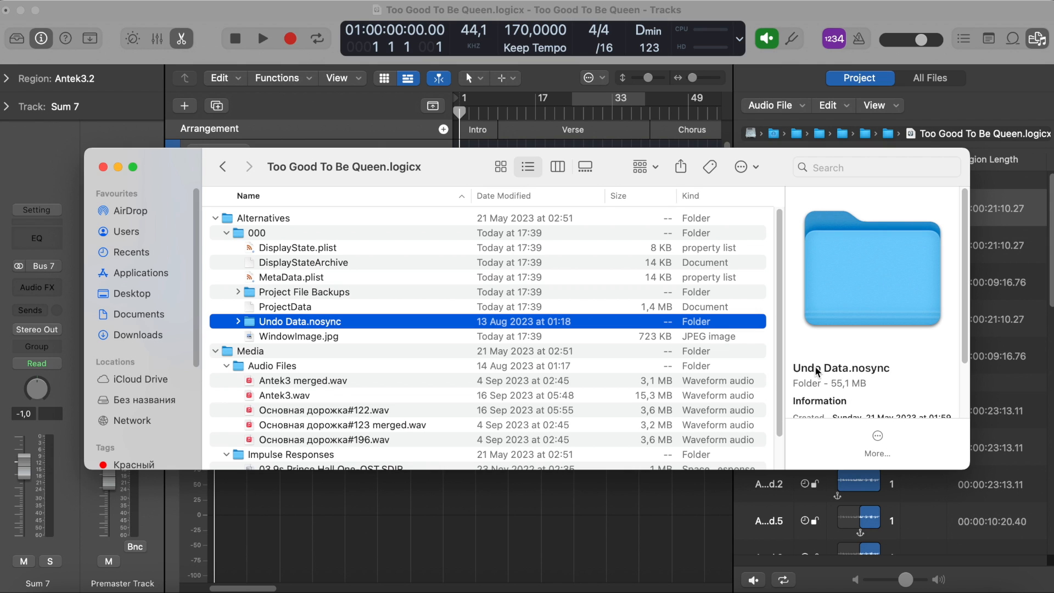
{"action": "mouse_move", "coordinate": [395, 327]}
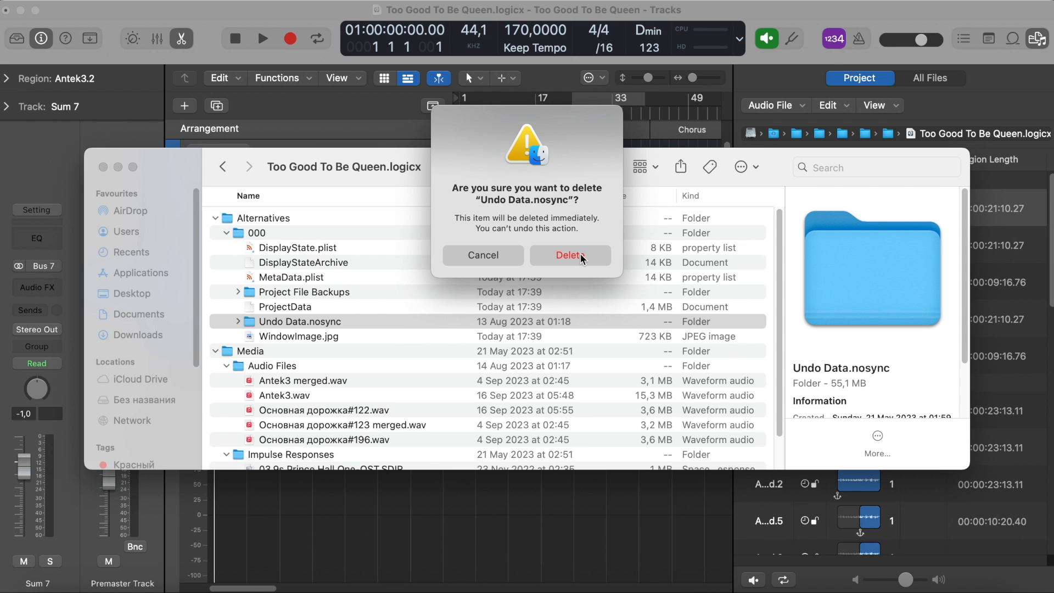
Confirm permanently deleting the 55,1 MB Undo Data.nosync folder from the package
{"action": "left_click", "coordinate": [571, 255]}
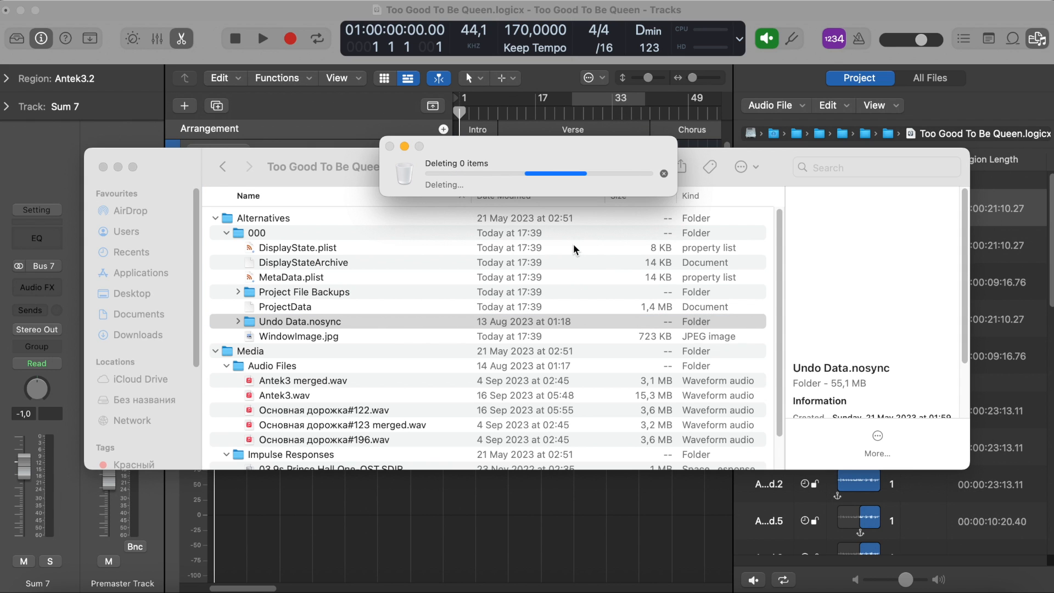